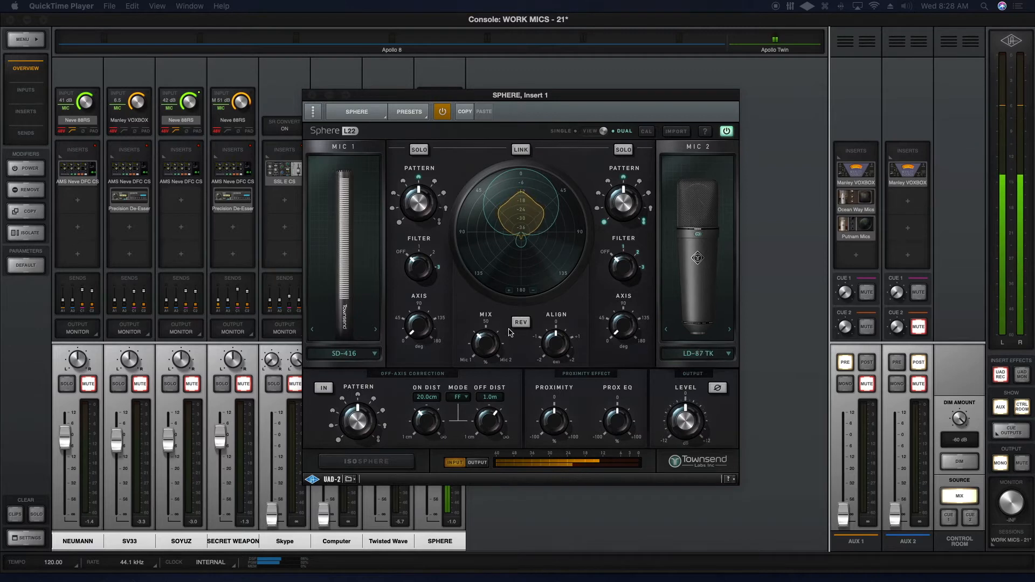
# - Set Sphere's Mic 1 to LD-47K and Mic 2 to LD-87 Vintage
pyautogui.click(342, 352)
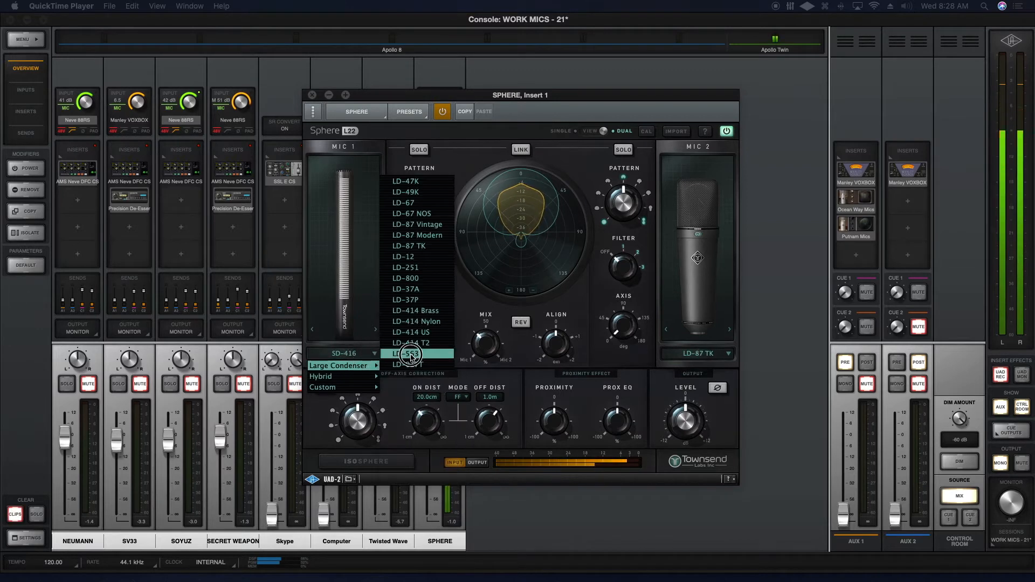
pyautogui.click(407, 181)
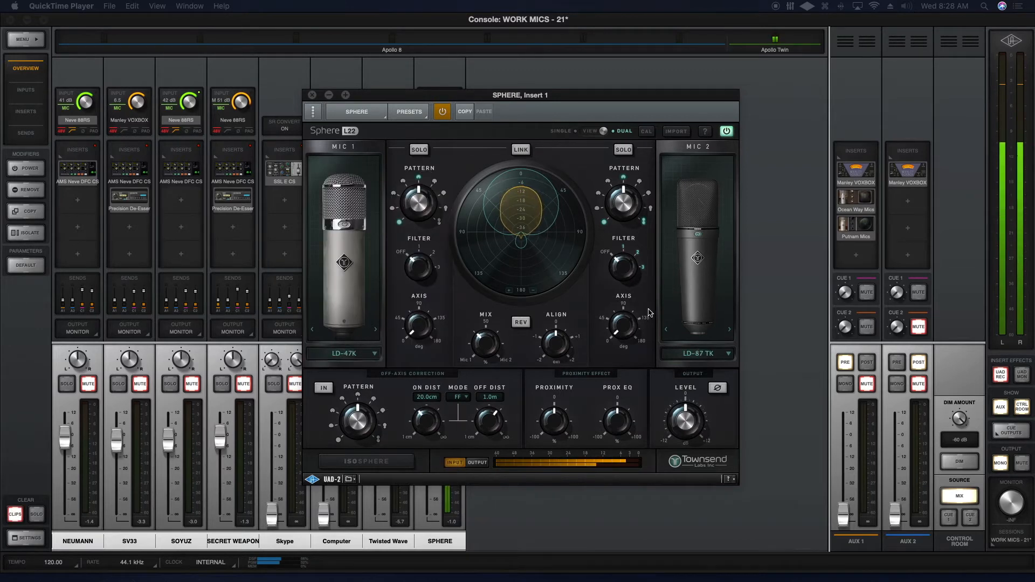
pyautogui.click(697, 353)
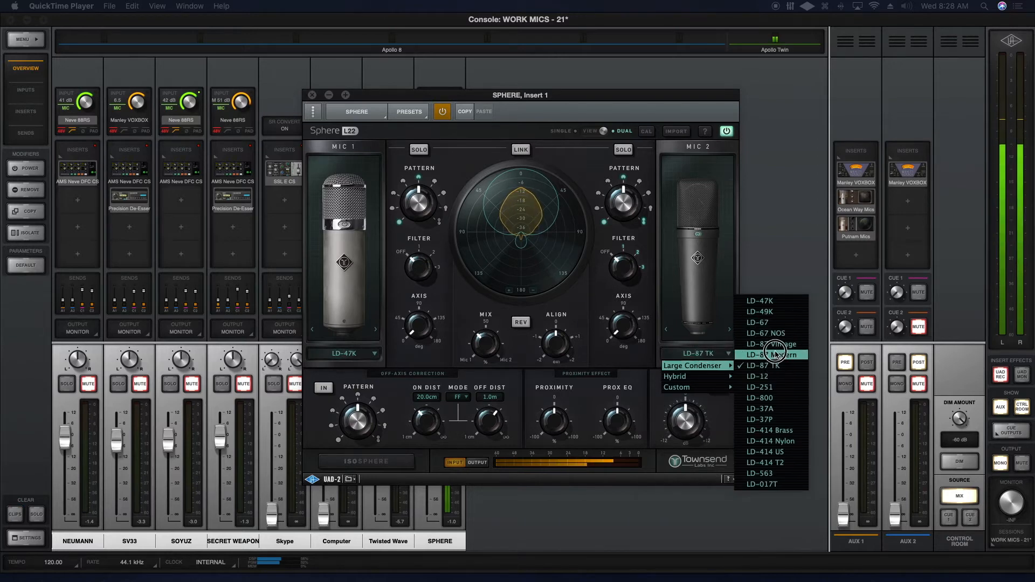
pyautogui.click(771, 344)
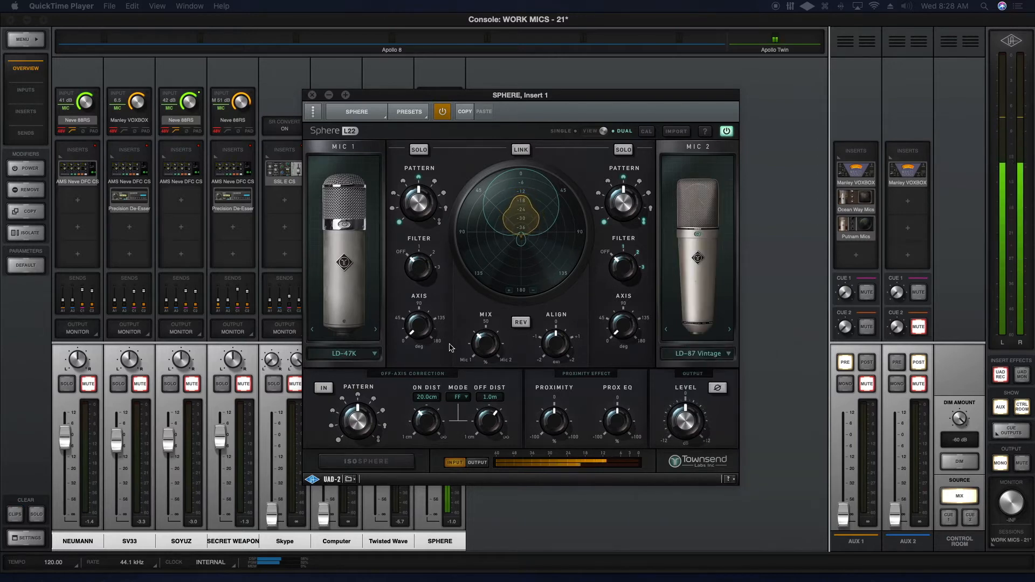
pyautogui.moveTo(488, 343); pyautogui.dragTo(488, 330)
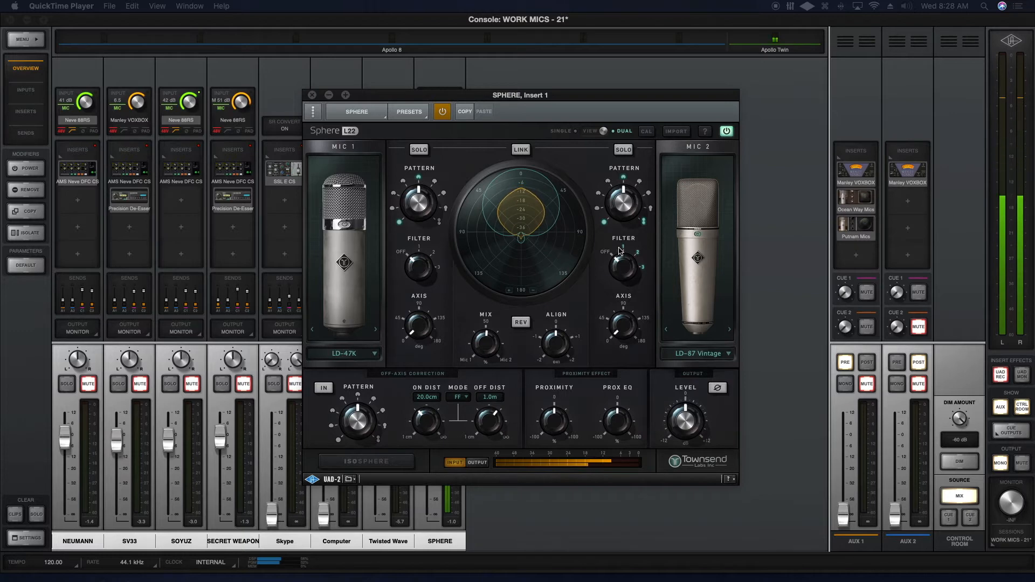
# - Adjust both polar patterns and step Mic 1 through models to LD-12
pyautogui.moveTo(417, 195); pyautogui.dragTo(427, 191)
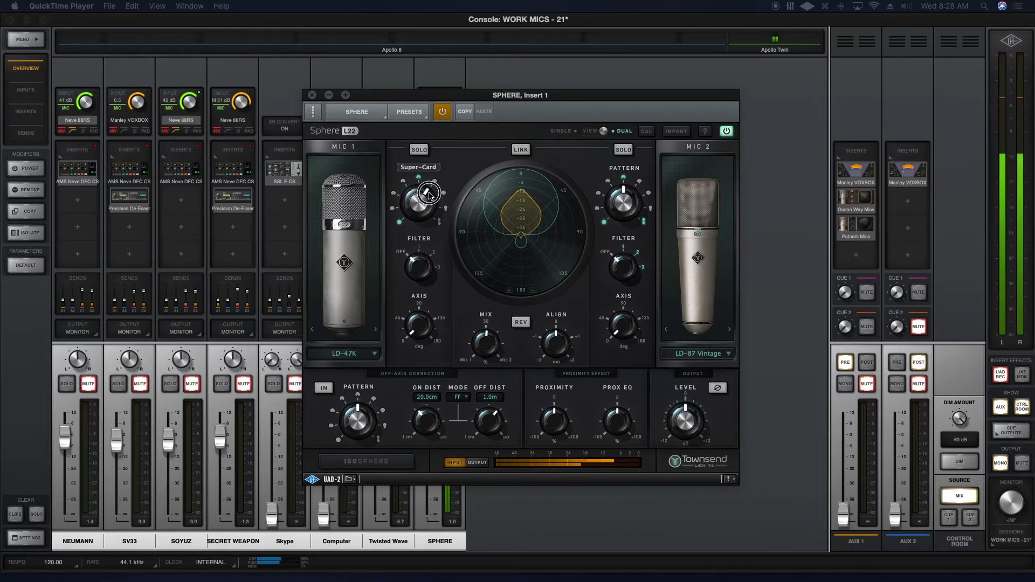
pyautogui.moveTo(428, 194); pyautogui.dragTo(428, 185)
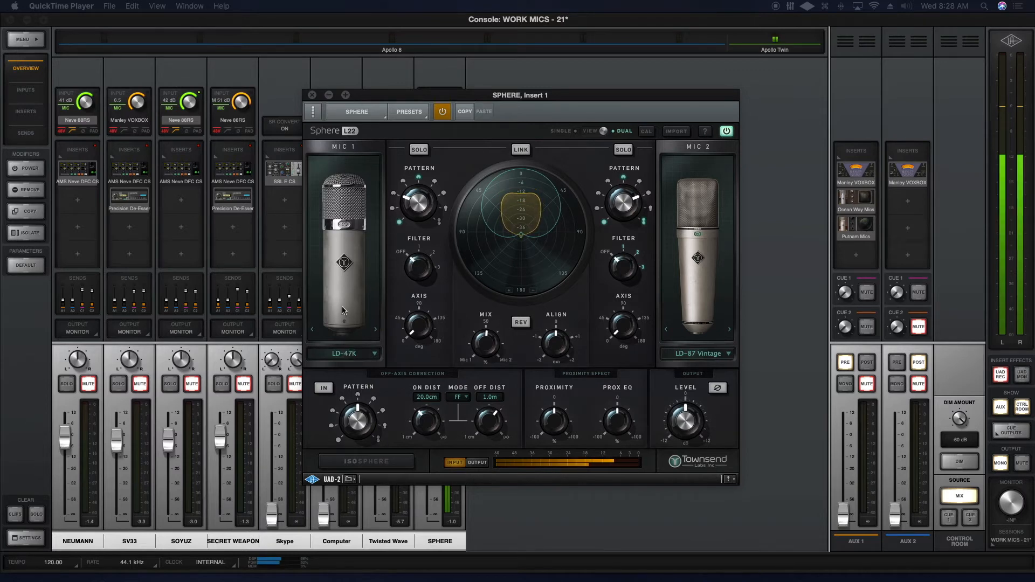
pyautogui.click(341, 354)
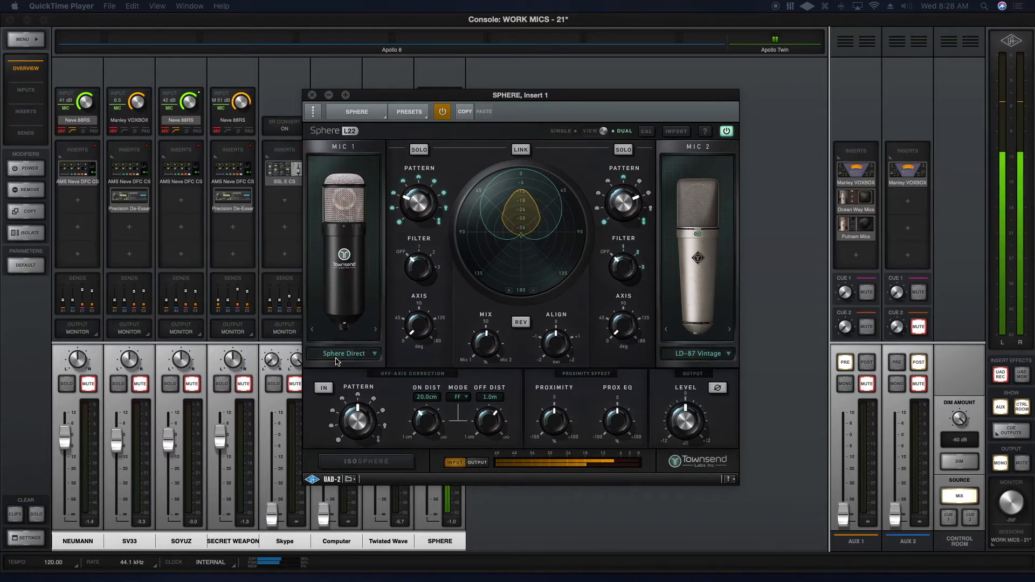
pyautogui.click(343, 353)
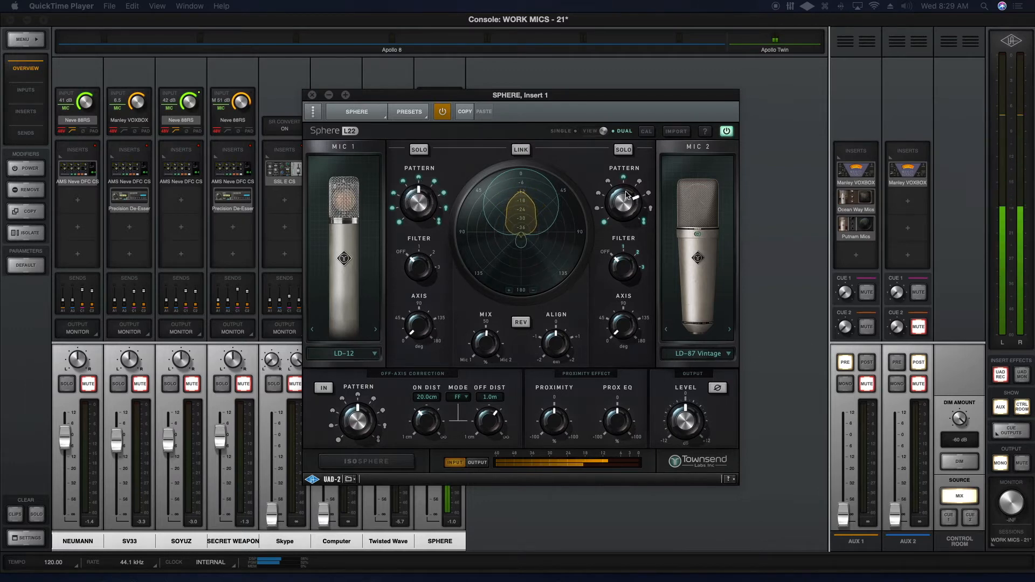
pyautogui.moveTo(620, 201); pyautogui.dragTo(608, 198)
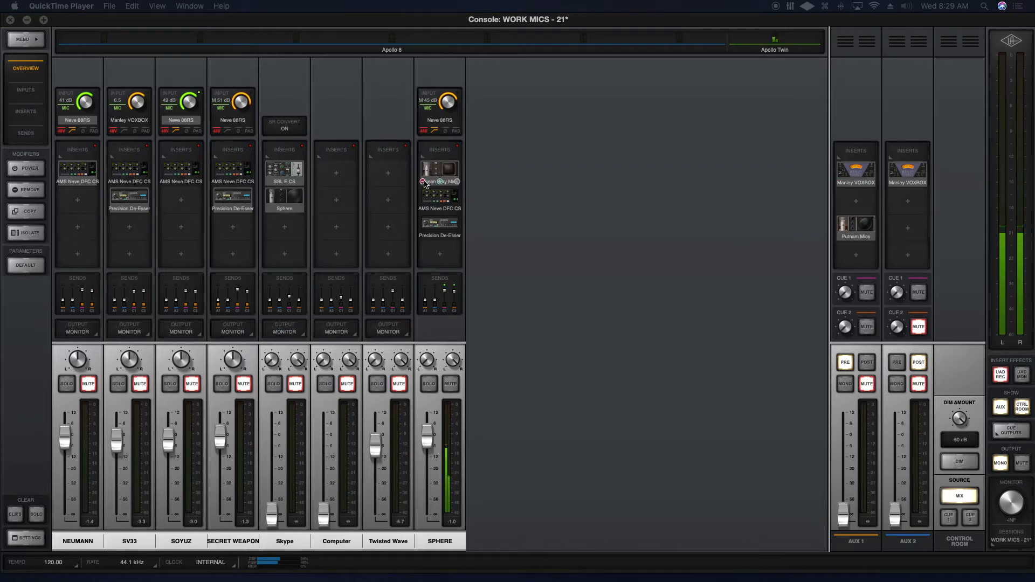
# - Open the SPHERE channel's Ocean Way Mics insert, showing OW-269 and OW-12 #1
pyautogui.doubleClick(439, 168)
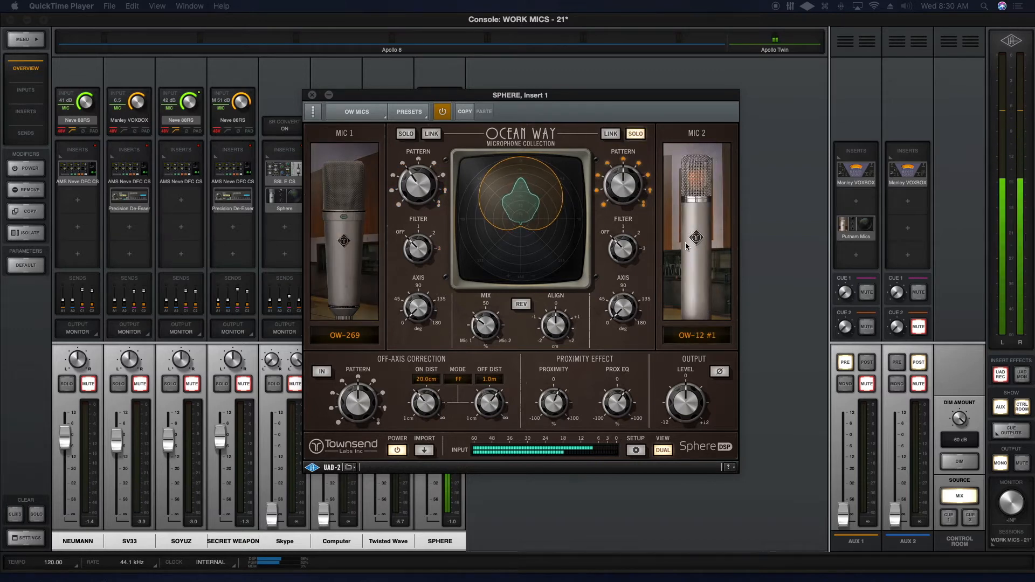
# - Switch Mic 2 to OW-47 and briefly solo it
pyautogui.click(696, 335)
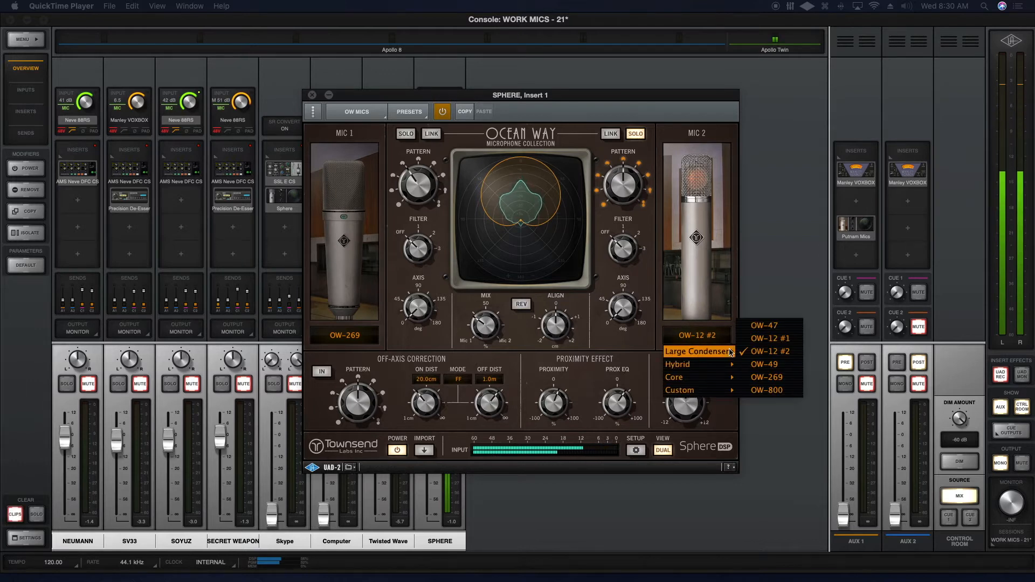
pyautogui.click(763, 325)
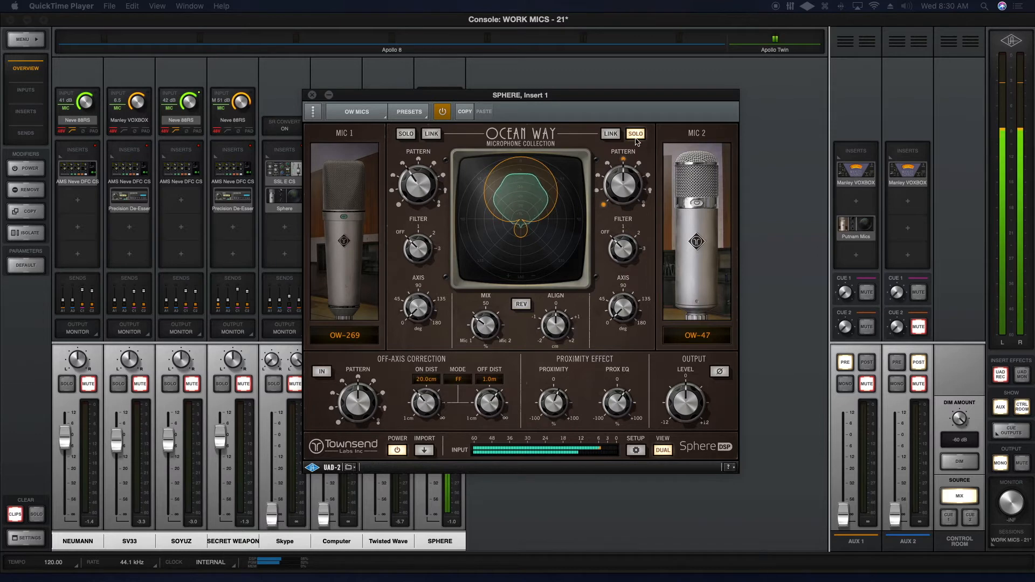
pyautogui.click(634, 134)
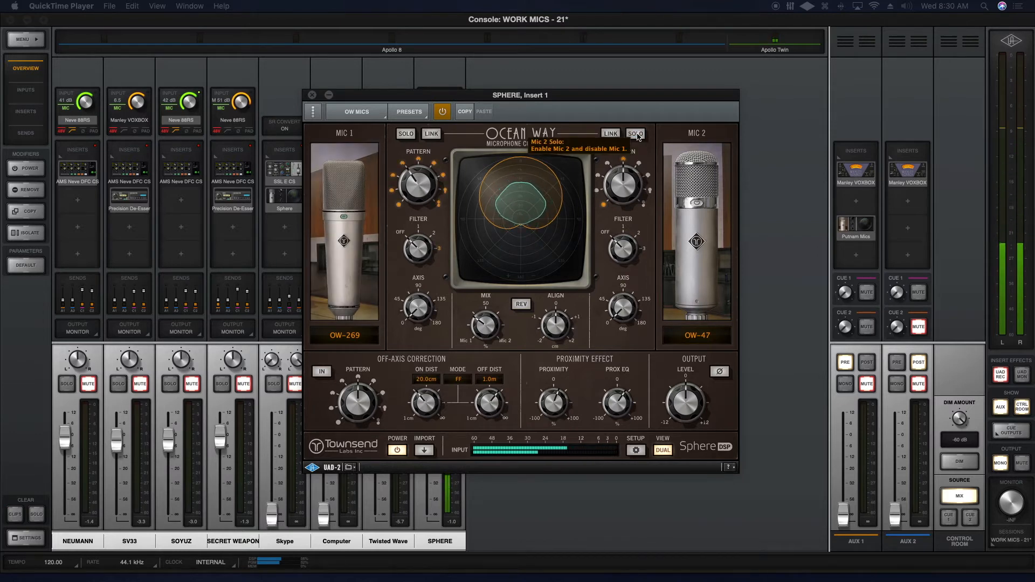
pyautogui.click(634, 133)
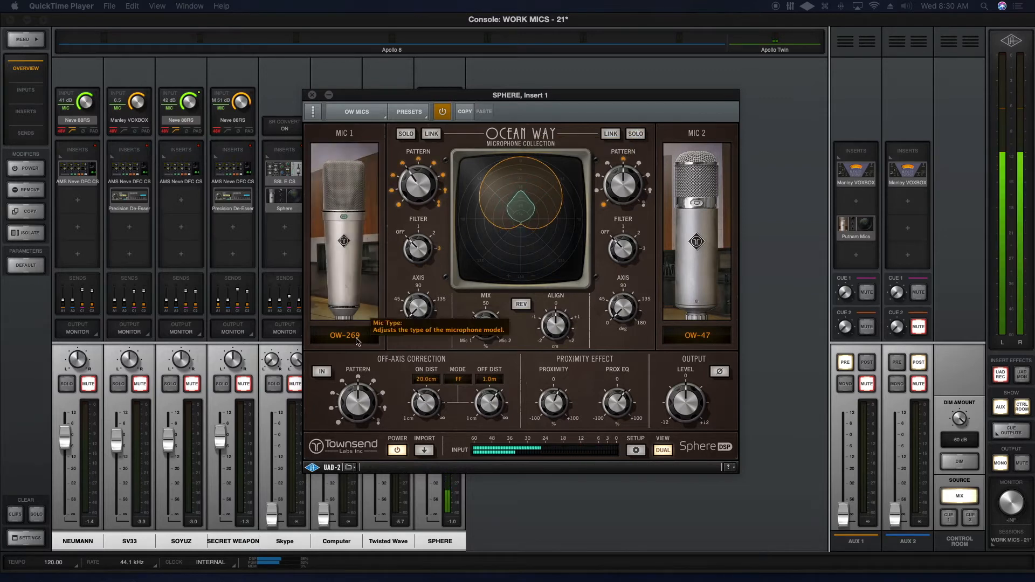
# - Set Mic 1 to LD-67 NOS then LD-800, adjust the mic blend, and close the plugin
pyautogui.click(343, 335)
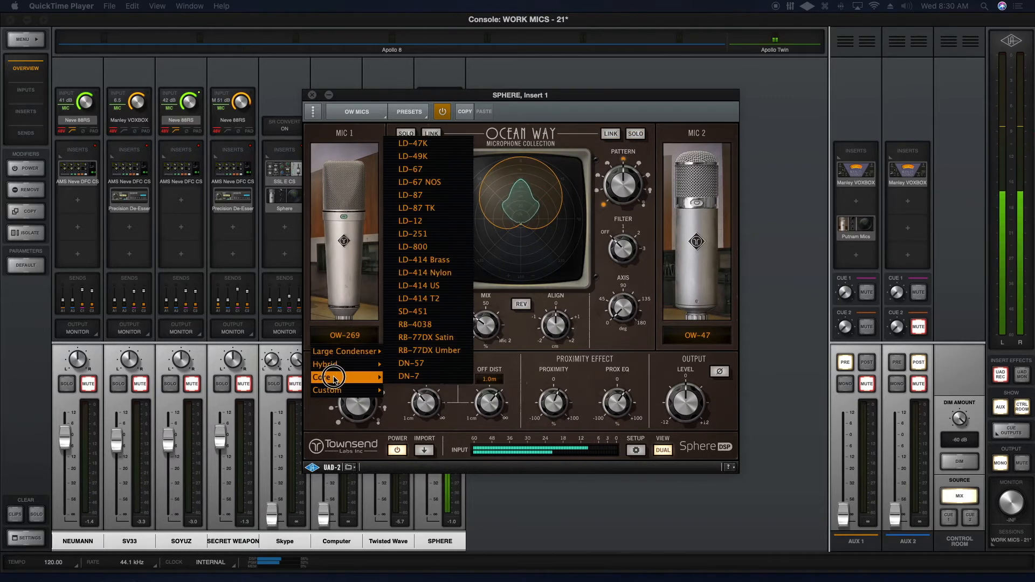
pyautogui.moveTo(452, 195)
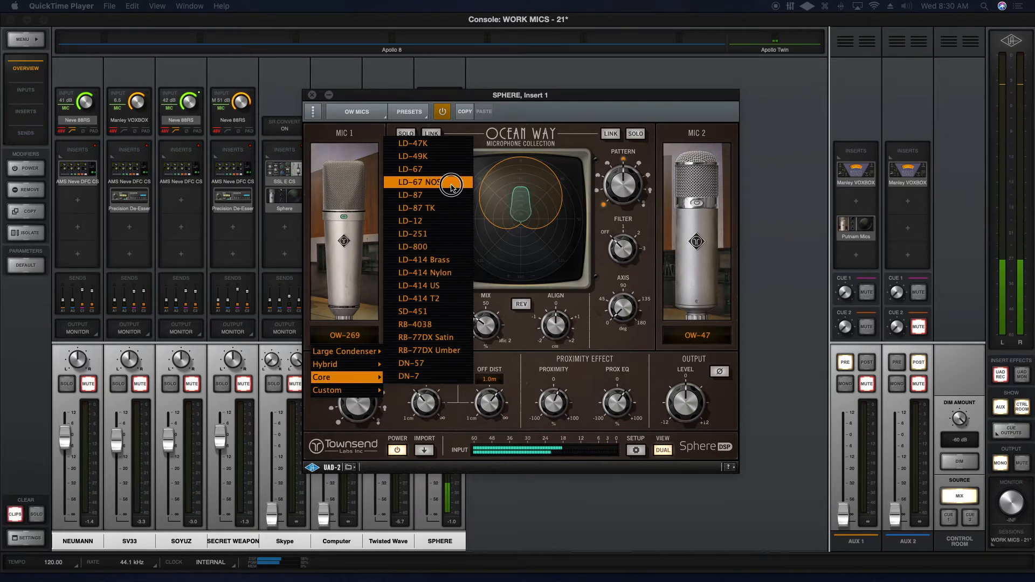
pyautogui.click(417, 182)
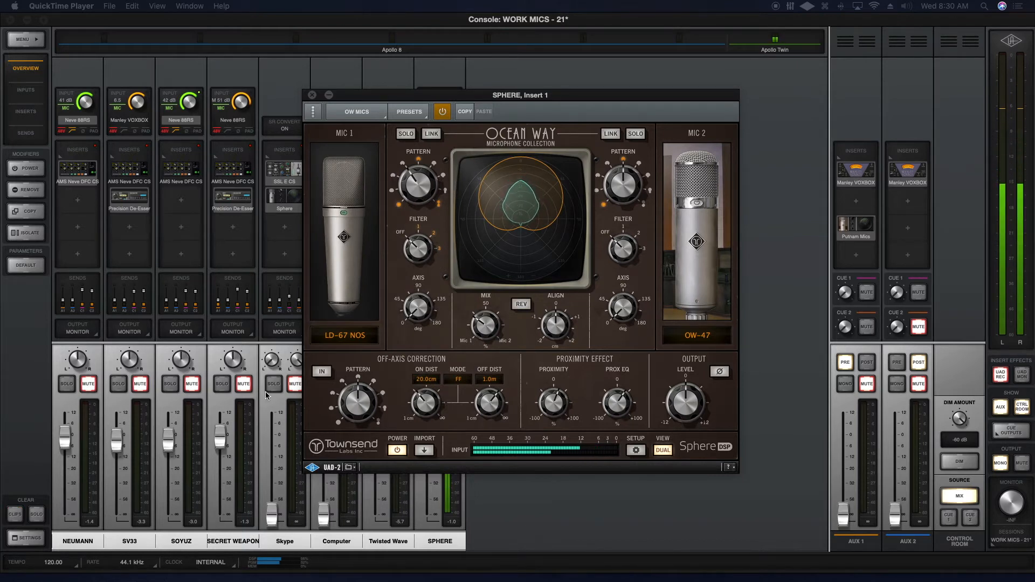
pyautogui.click(344, 335)
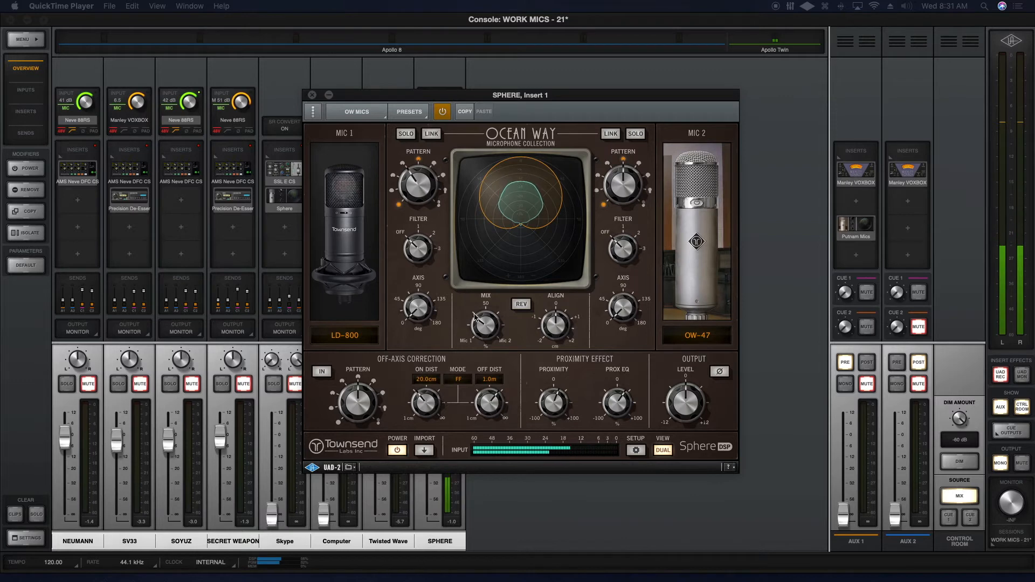
pyautogui.moveTo(484, 324); pyautogui.dragTo(498, 300)
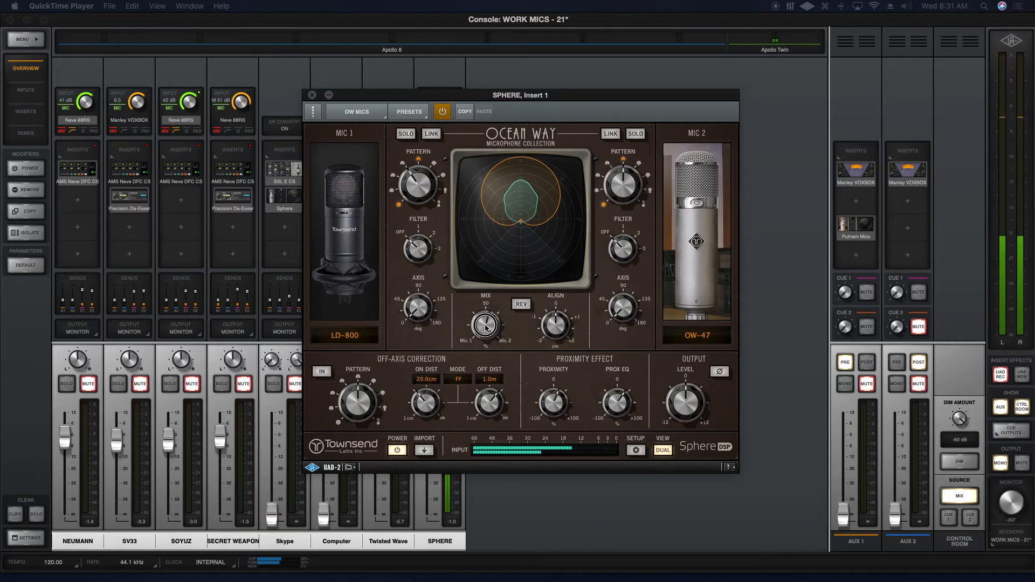
pyautogui.click(405, 133)
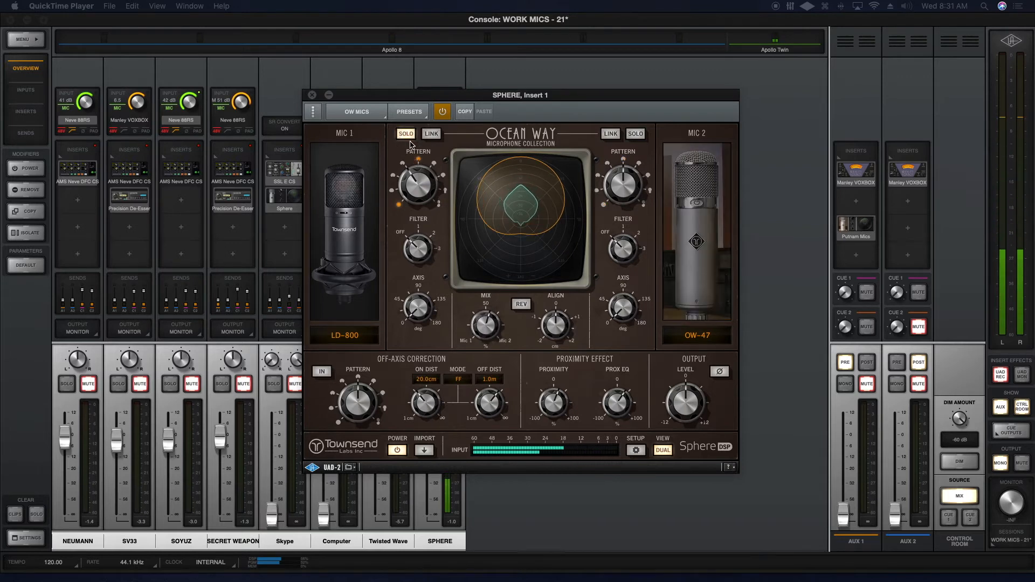
pyautogui.click(406, 133)
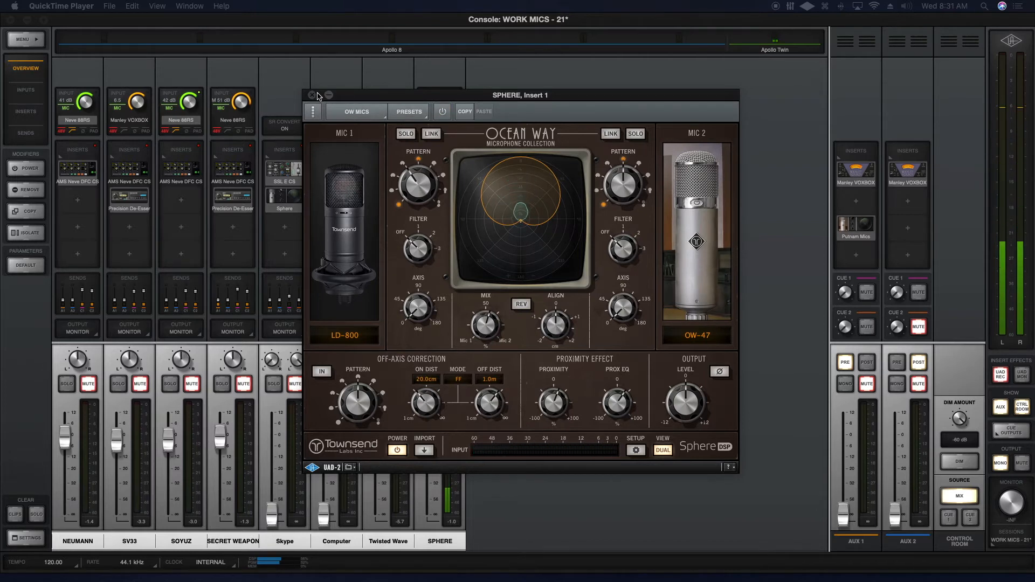
pyautogui.click(311, 95)
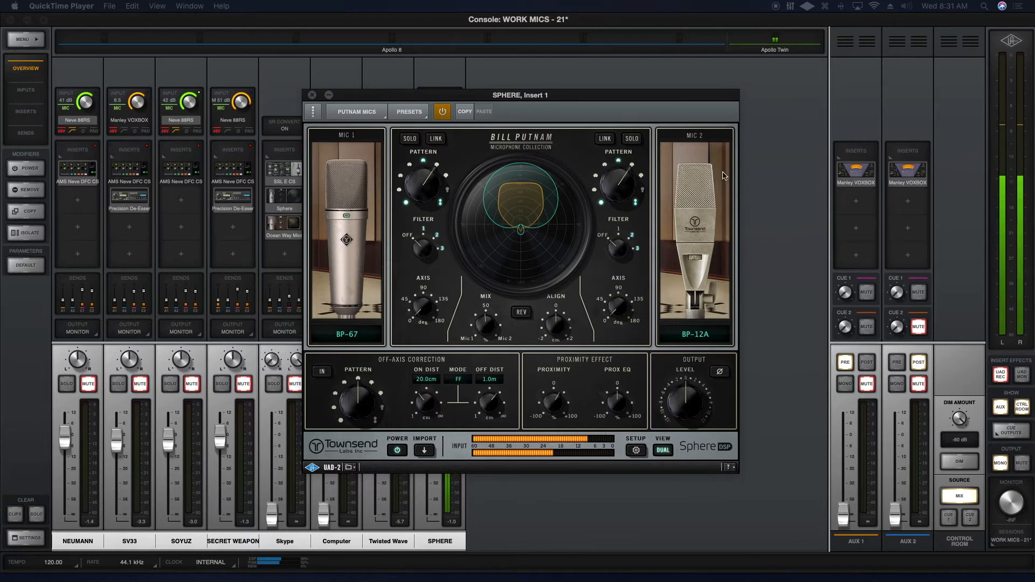
# - Toggle the mic solos, then try DN-57 and LD-414 US on Mic 1
pyautogui.click(630, 139)
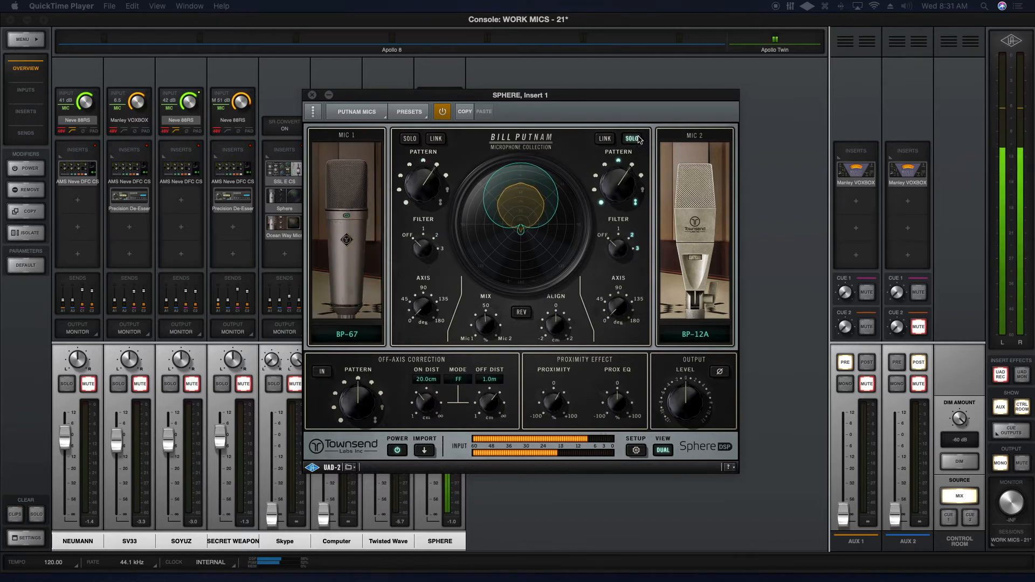
pyautogui.click(630, 139)
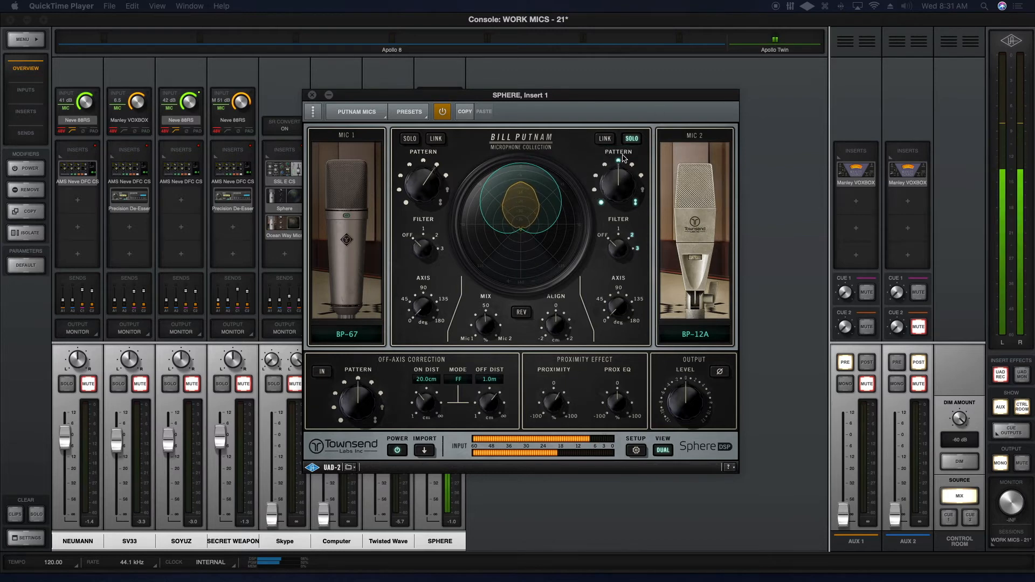
pyautogui.click(436, 139)
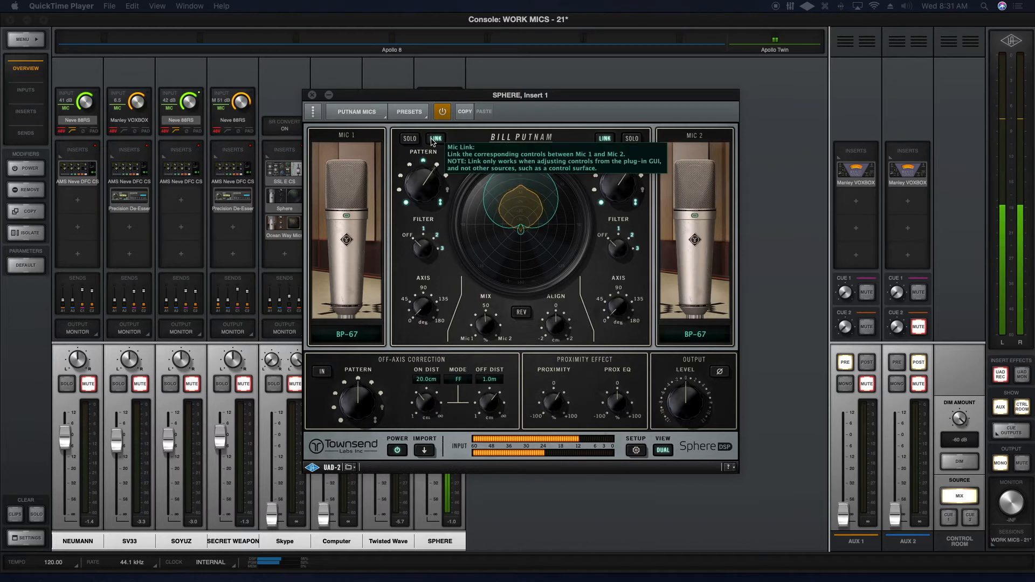
pyautogui.moveTo(481, 300)
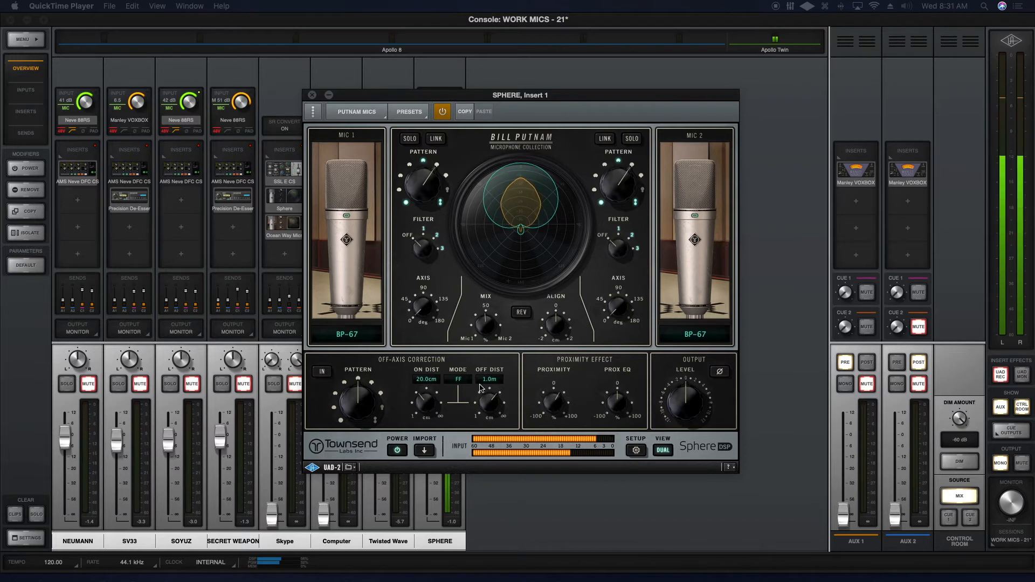
pyautogui.click(342, 332)
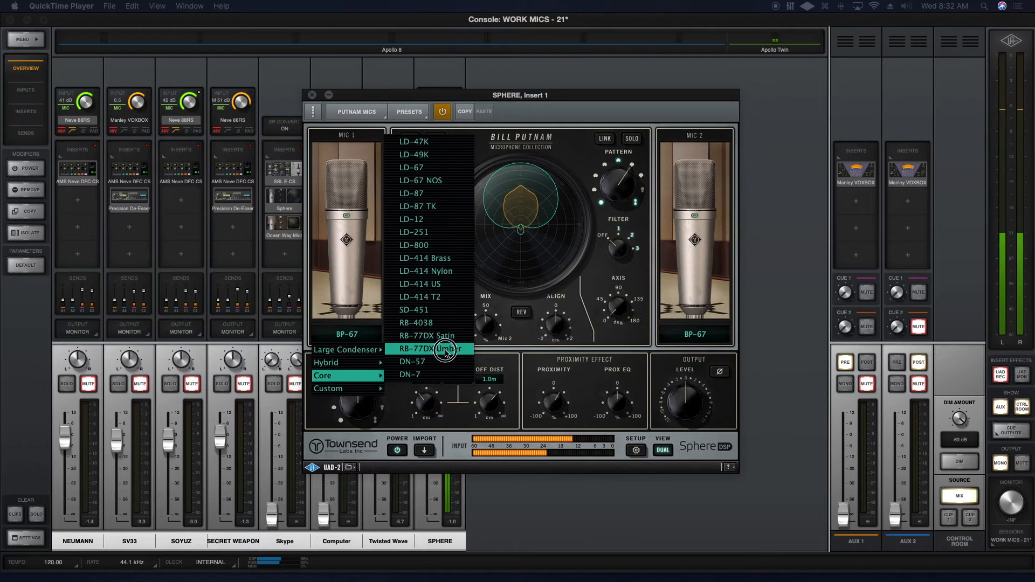
pyautogui.click(410, 361)
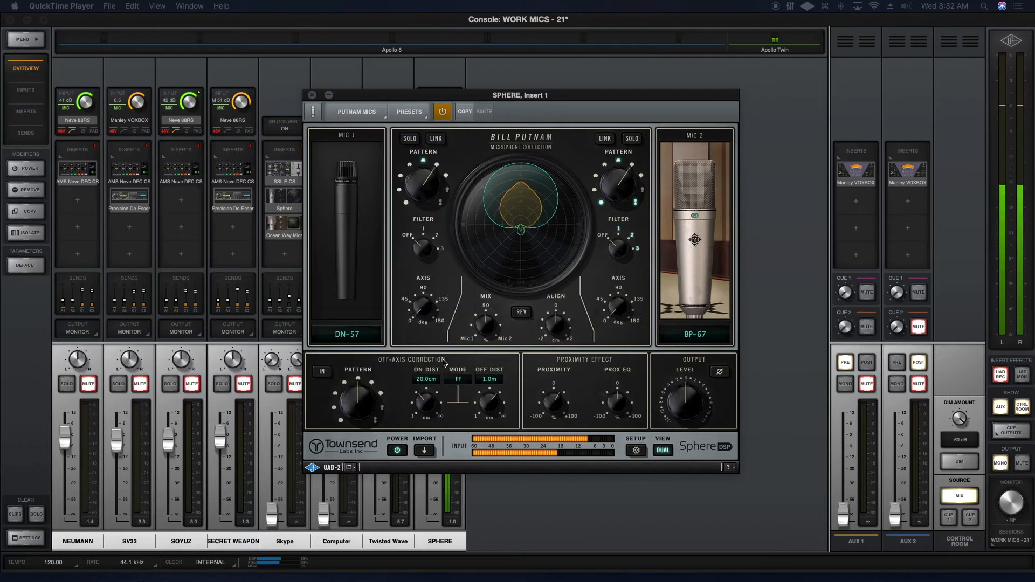
pyautogui.click(346, 334)
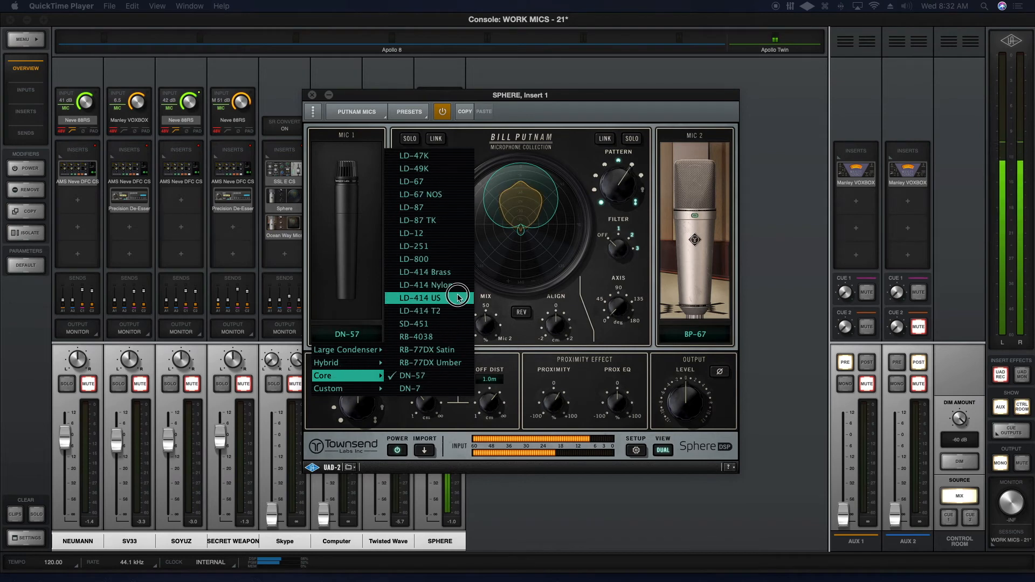
pyautogui.click(421, 298)
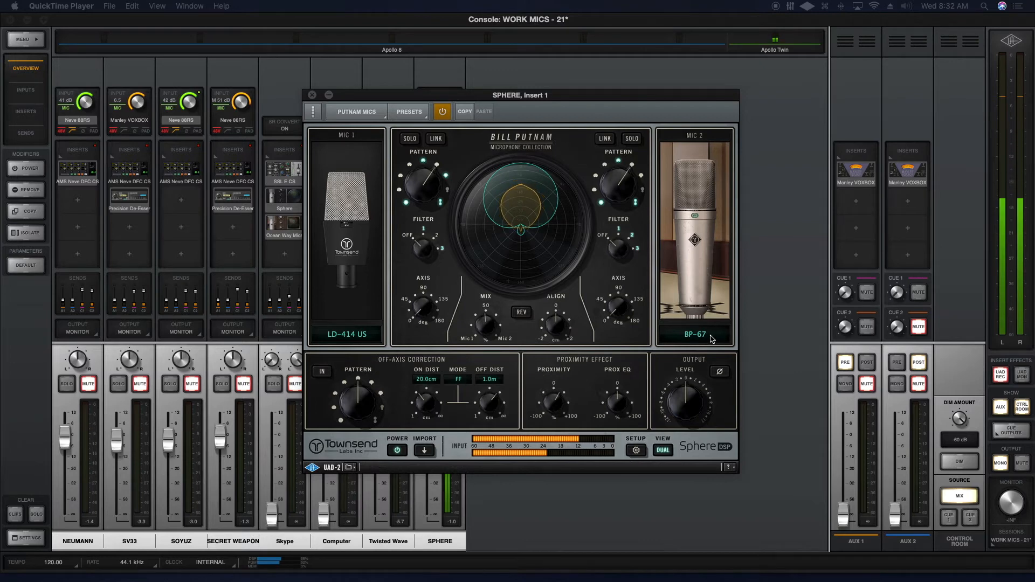
# - Switch Mic 1 to the BP-251E large condenser model
pyautogui.click(693, 333)
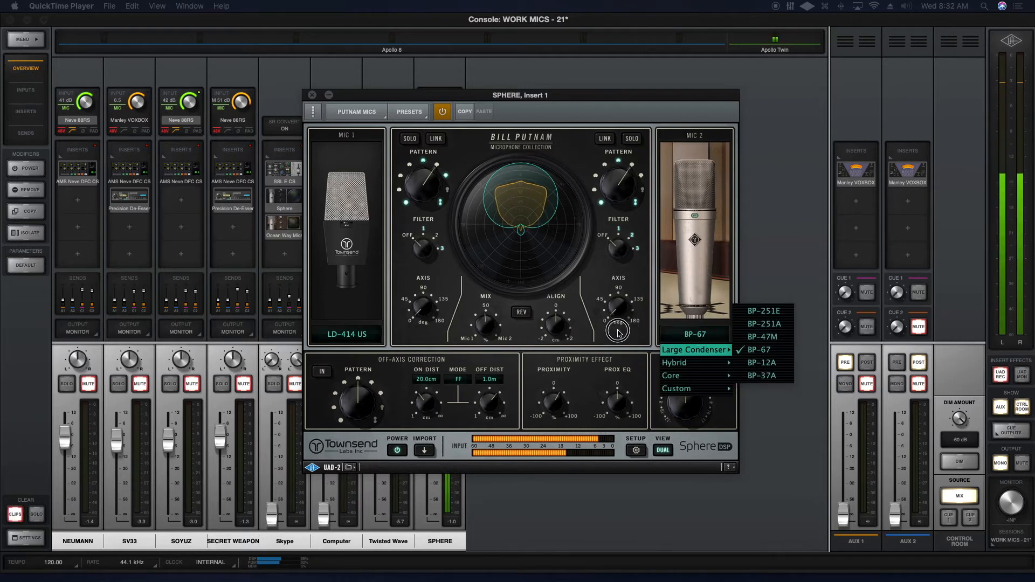
pyautogui.click(346, 333)
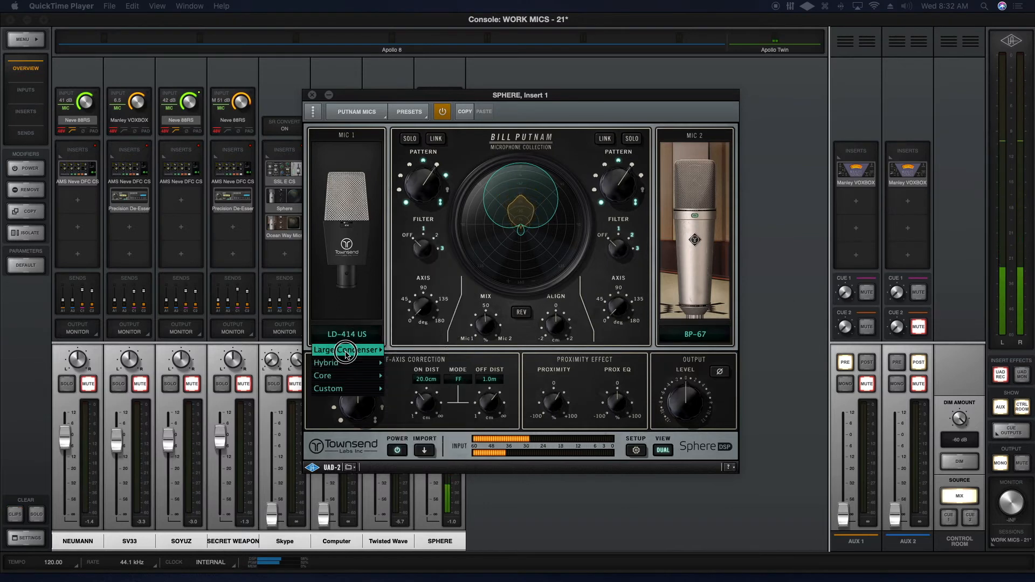
pyautogui.click(374, 349)
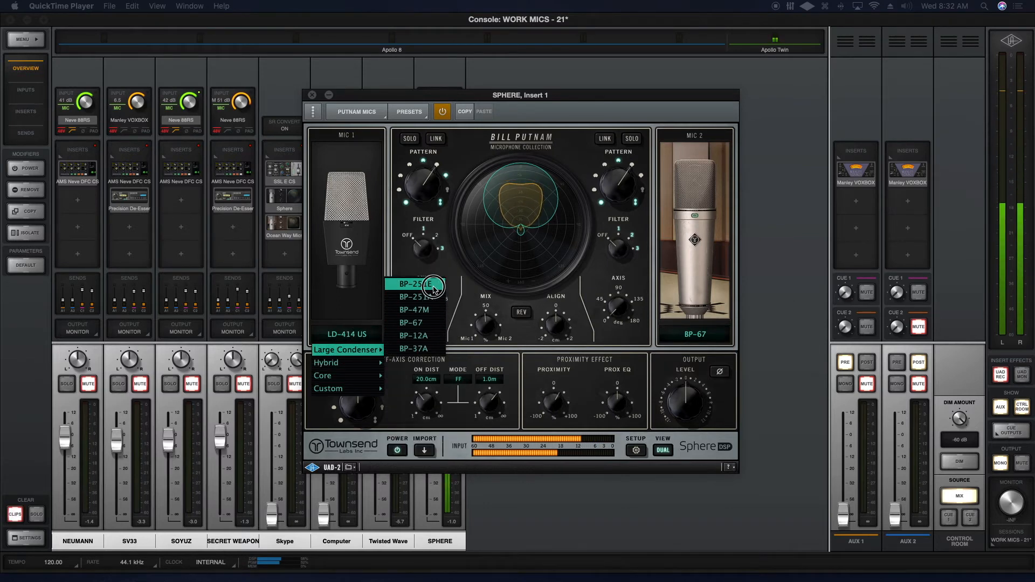
pyautogui.click(413, 283)
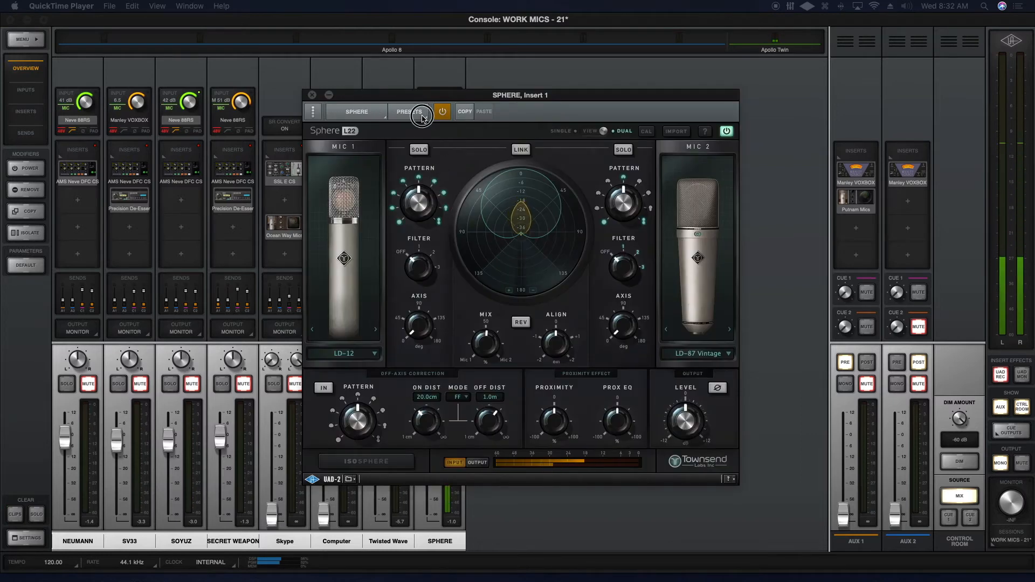
# - Load the VO - COMMERCIALS (IsoSphere) preset with LD-87 Vintage and SD-416, then close the browser
pyautogui.click(408, 111)
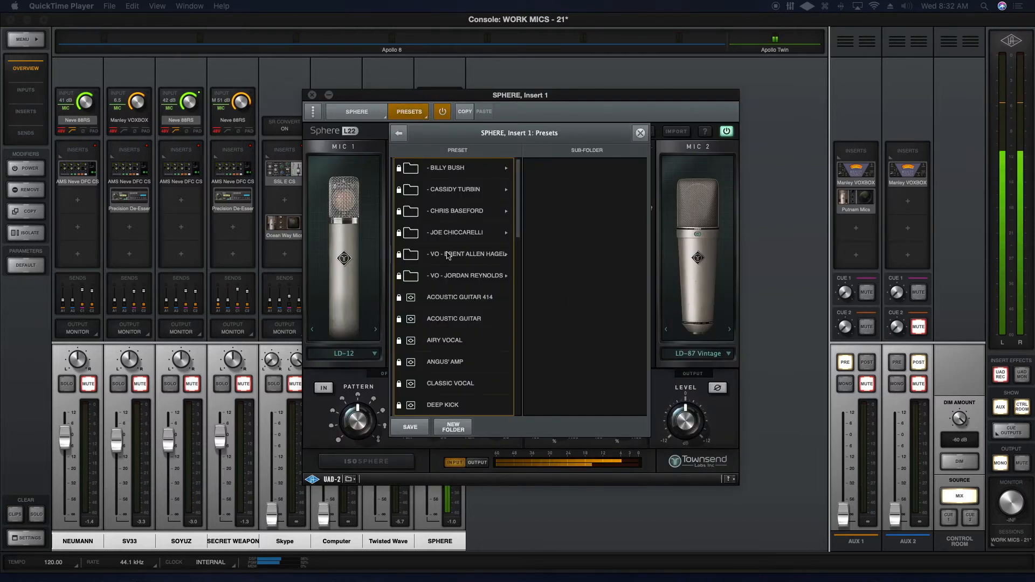
pyautogui.click(462, 254)
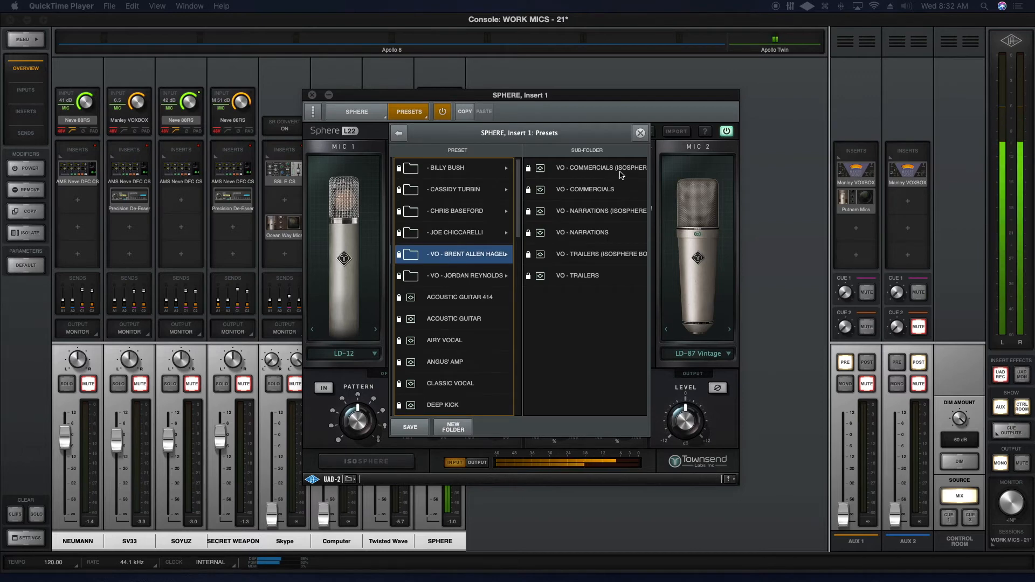
pyautogui.click(601, 167)
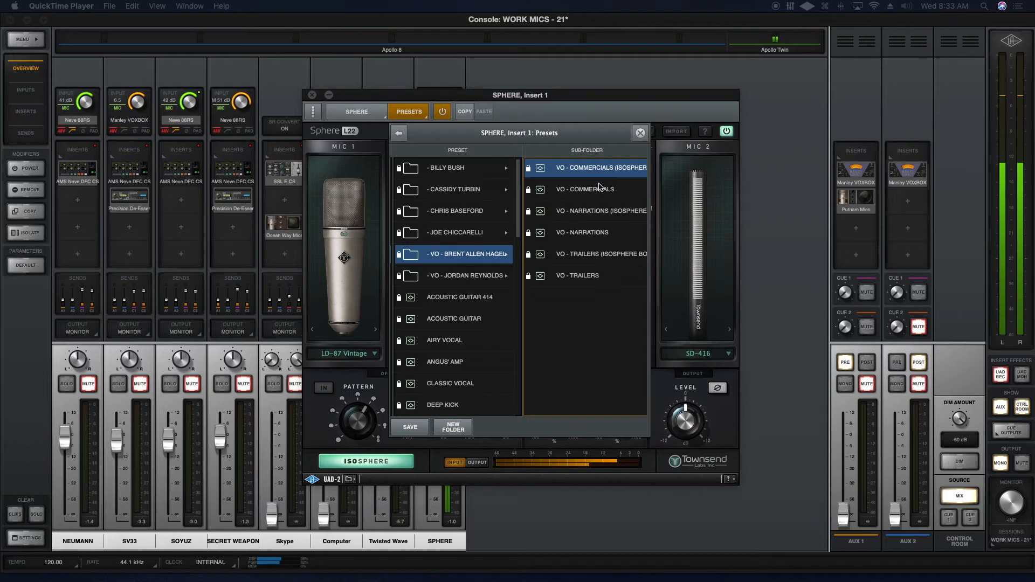
pyautogui.click(585, 211)
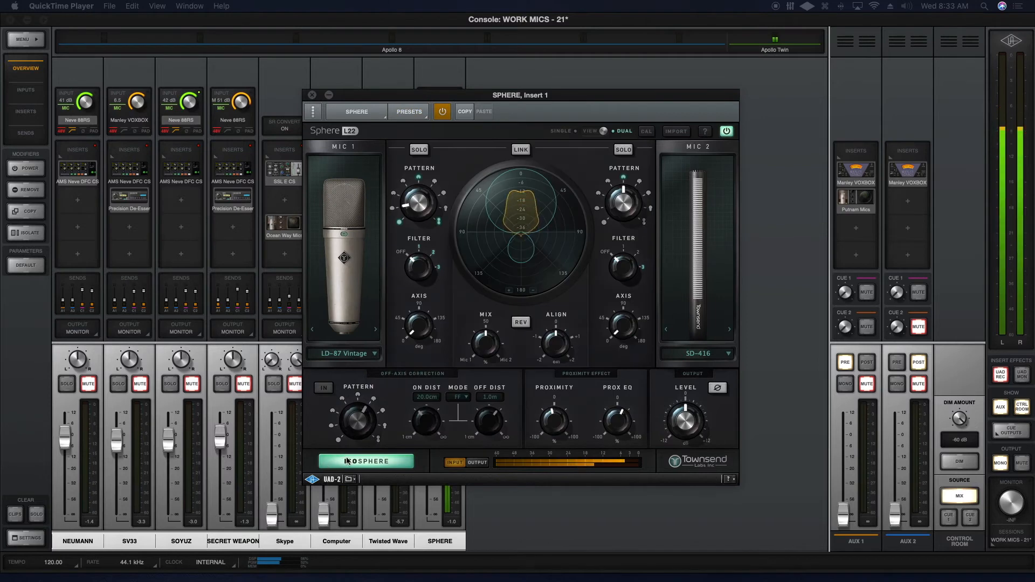
pyautogui.click(367, 461)
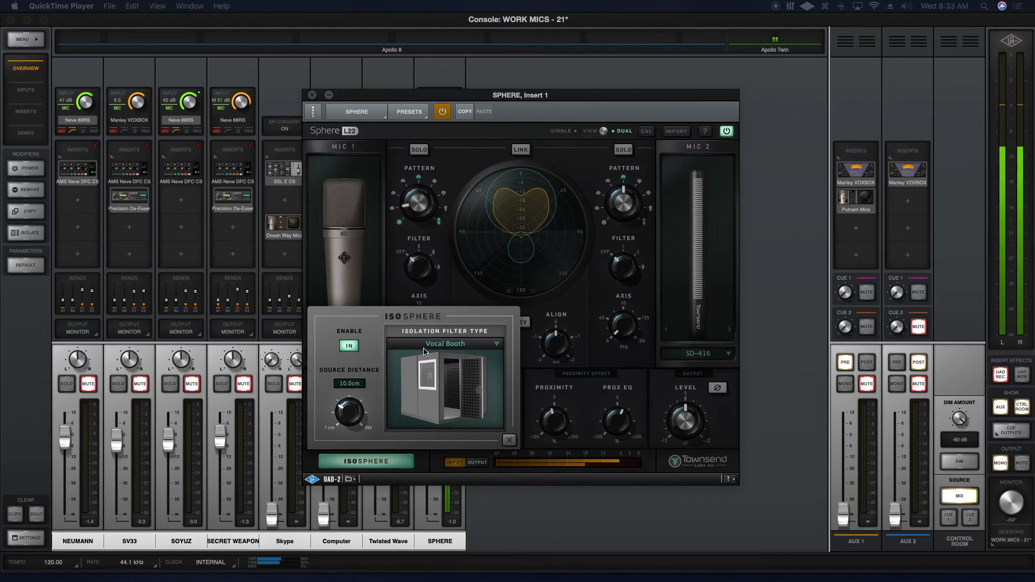
pyautogui.click(349, 346)
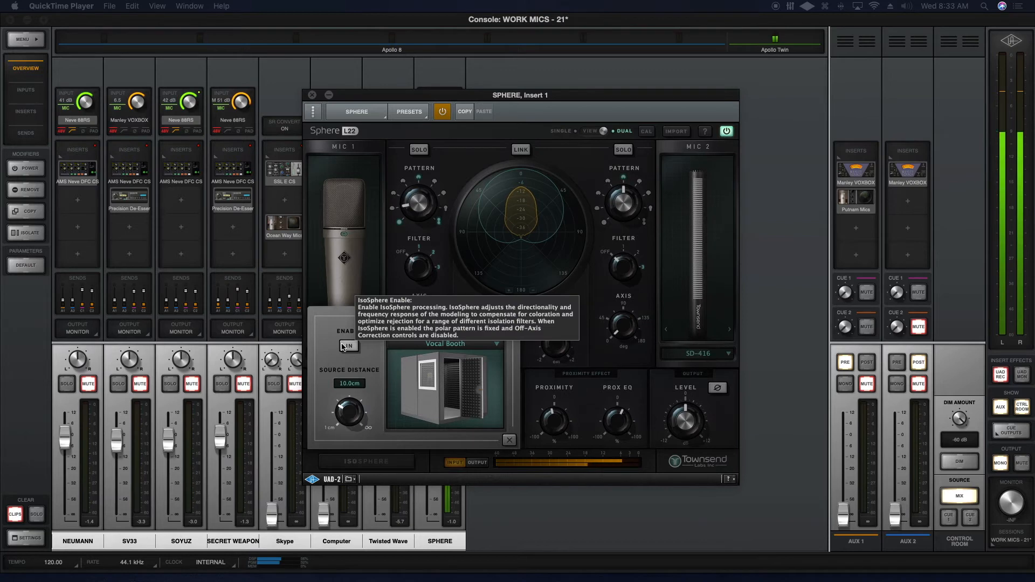
pyautogui.click(348, 345)
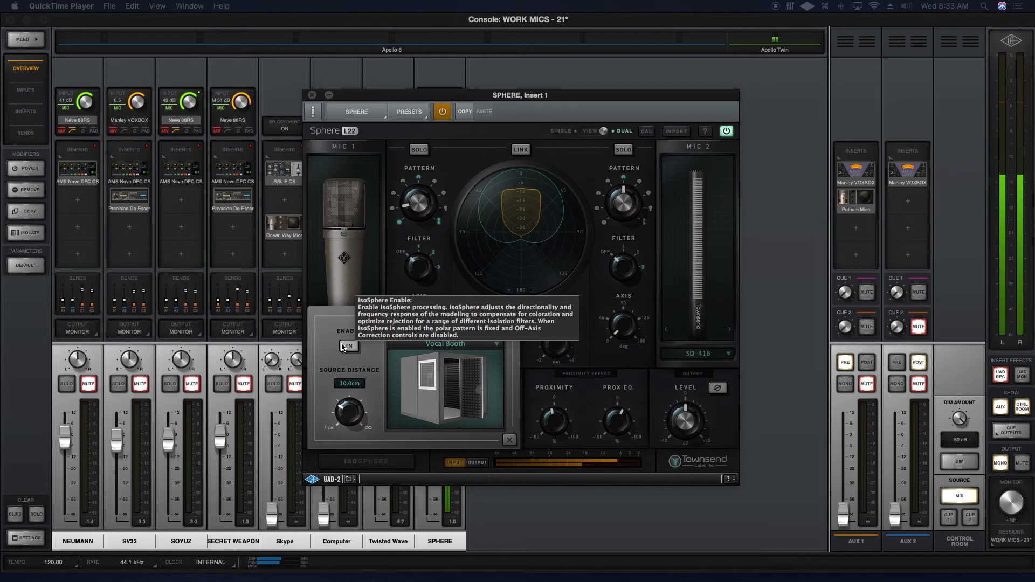
pyautogui.click(348, 344)
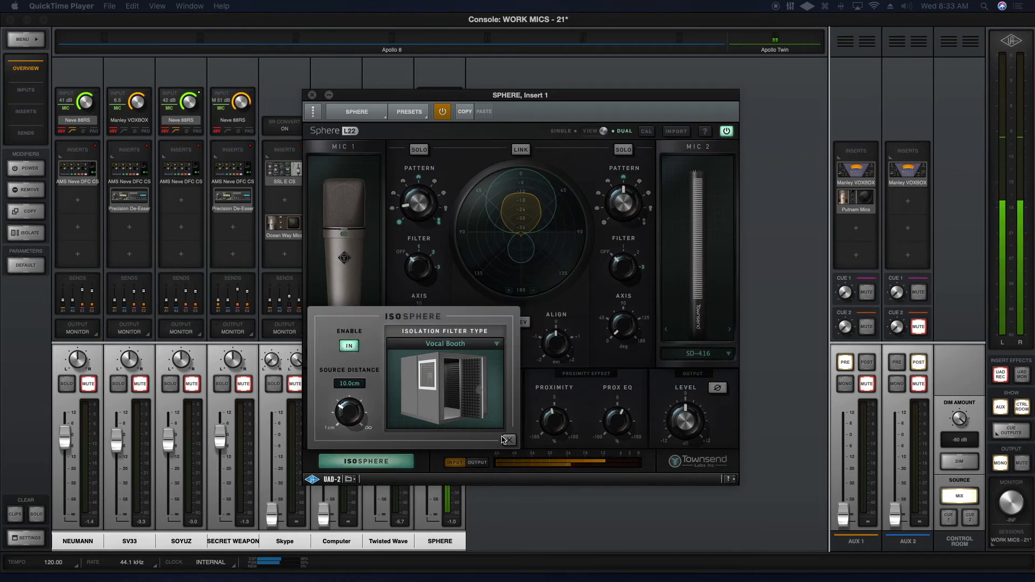
pyautogui.click(507, 441)
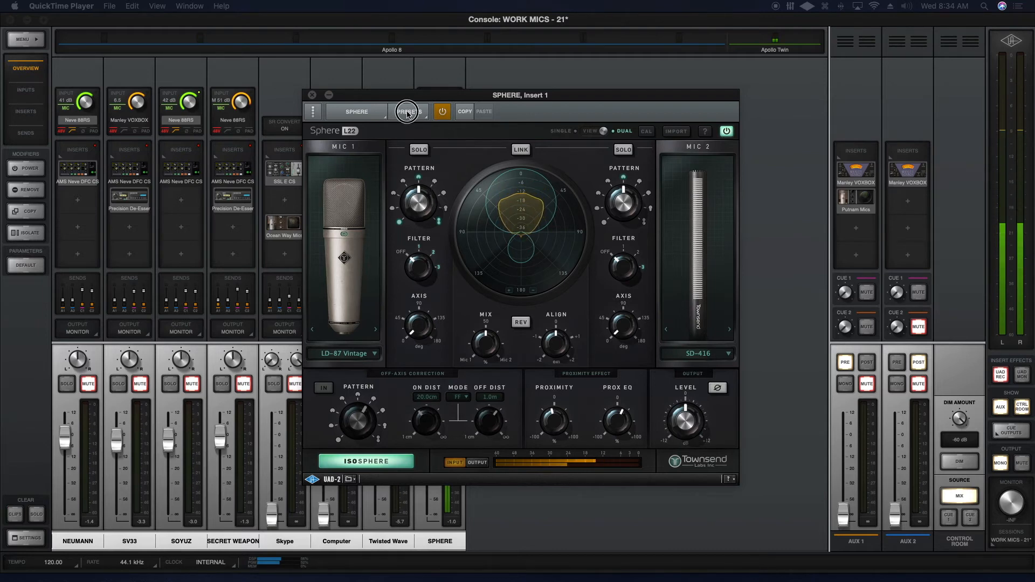
# - Load another VO artist preset pairing LD-12 with LD-49K and enable IsoSphere
pyautogui.click(408, 111)
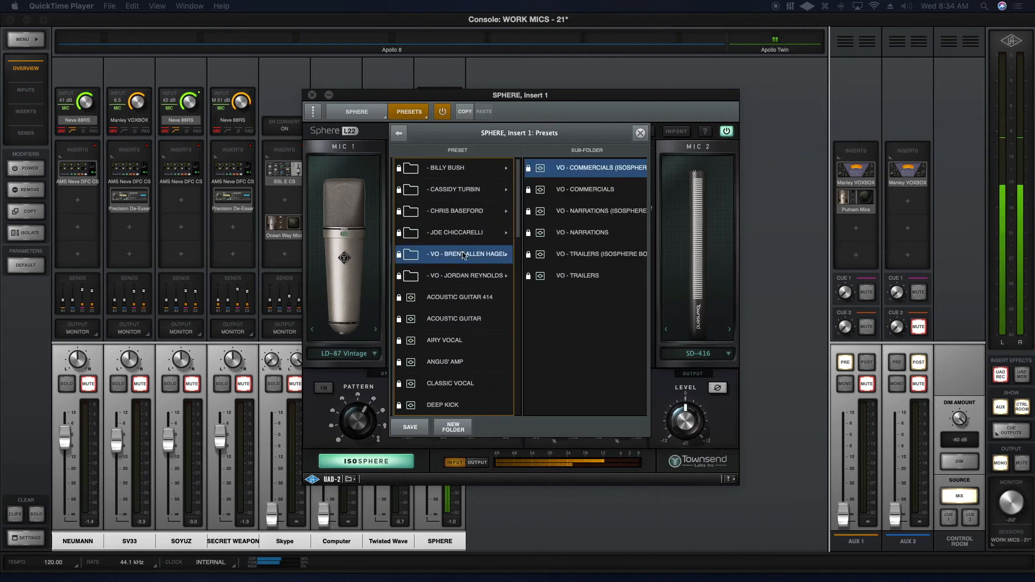
pyautogui.click(587, 211)
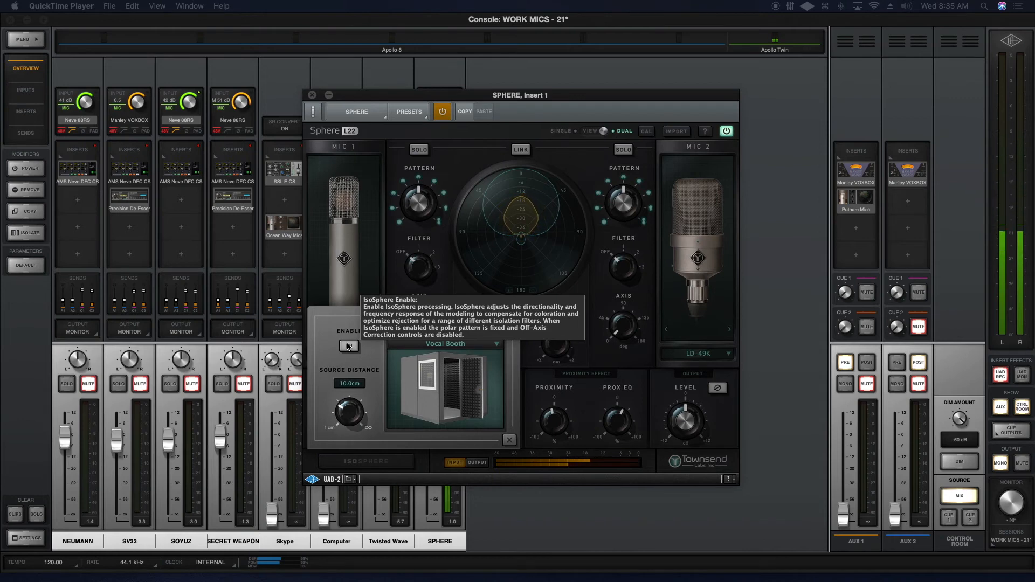
pyautogui.click(349, 345)
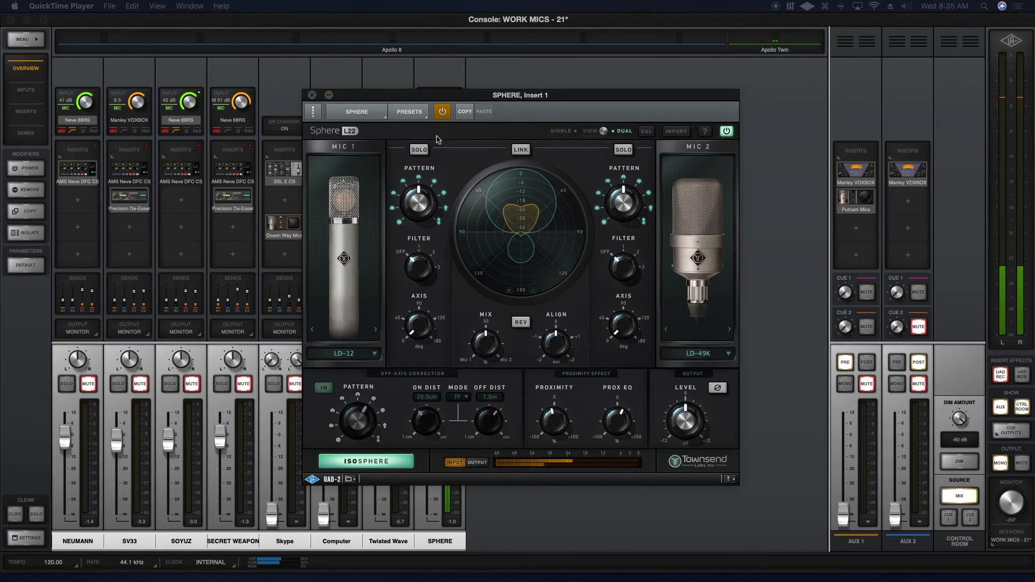
# - Open a VO artist's preset folder to load the LD-800 and LD-47K preset
pyautogui.click(408, 111)
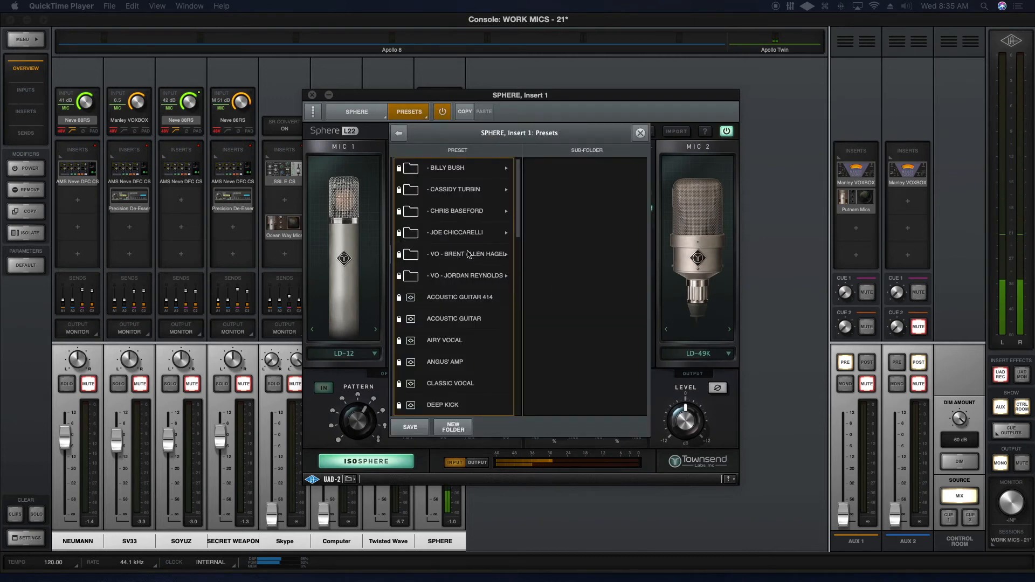
pyautogui.click(461, 254)
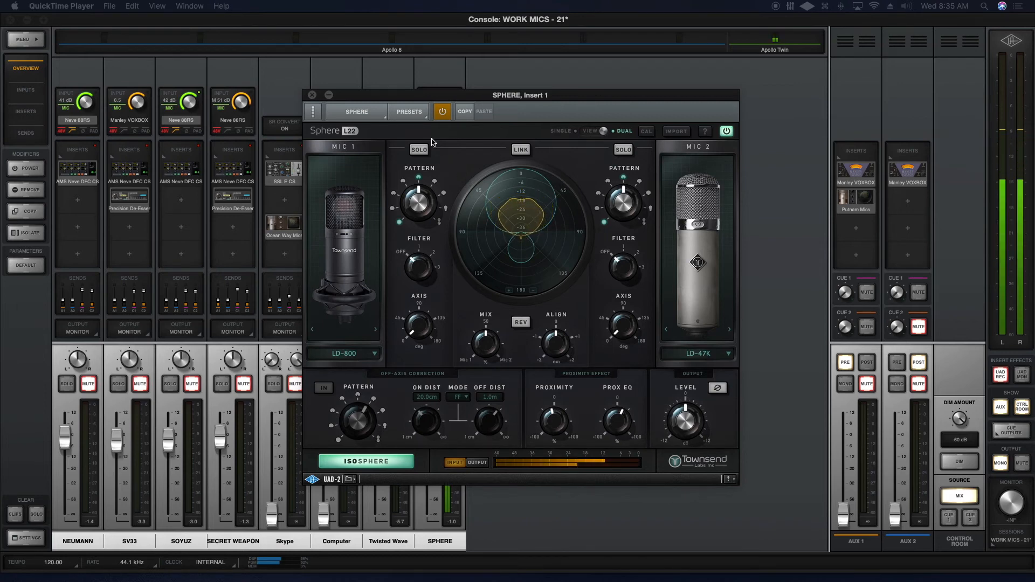
# - Activate IsoSphere with the Vocal Booth filter at 10 cm and return to the controls
pyautogui.click(407, 111)
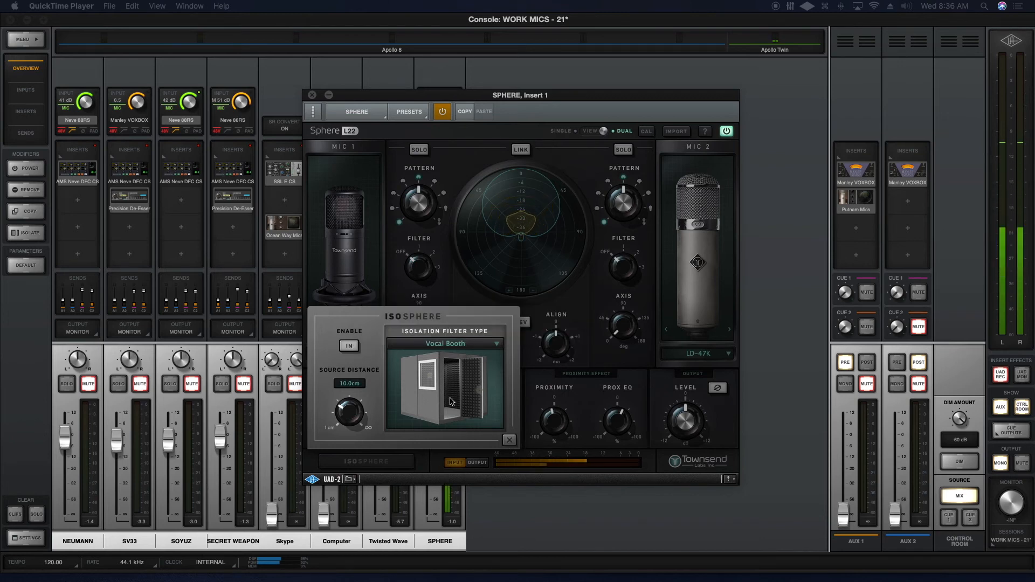
pyautogui.click(508, 440)
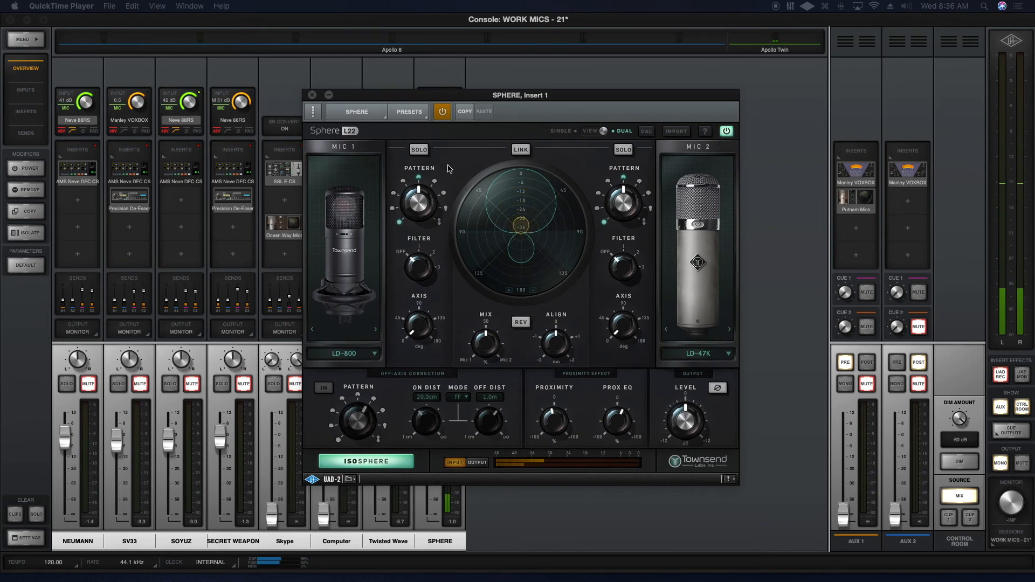
pyautogui.click(408, 111)
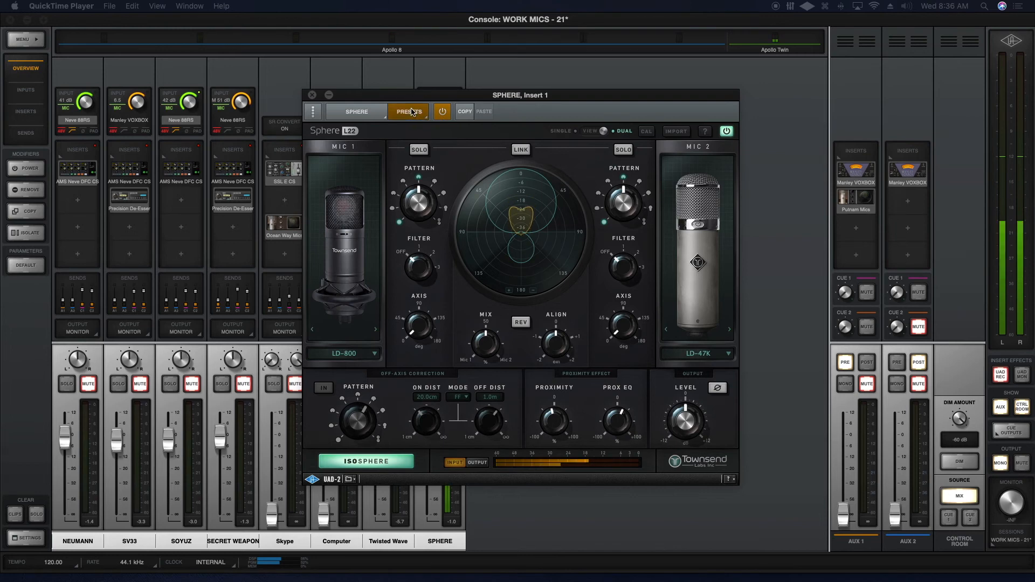
# - Audition animation and commercial VO presets, settling on VO - Reduce Sibilance (LD-87 Modern, LD-67)
pyautogui.click(408, 111)
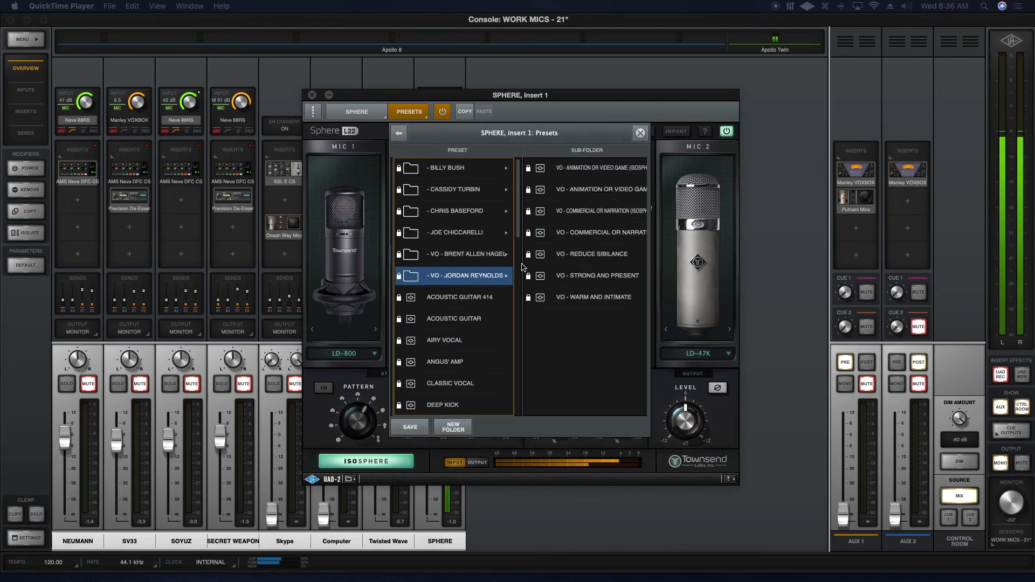
pyautogui.click(594, 168)
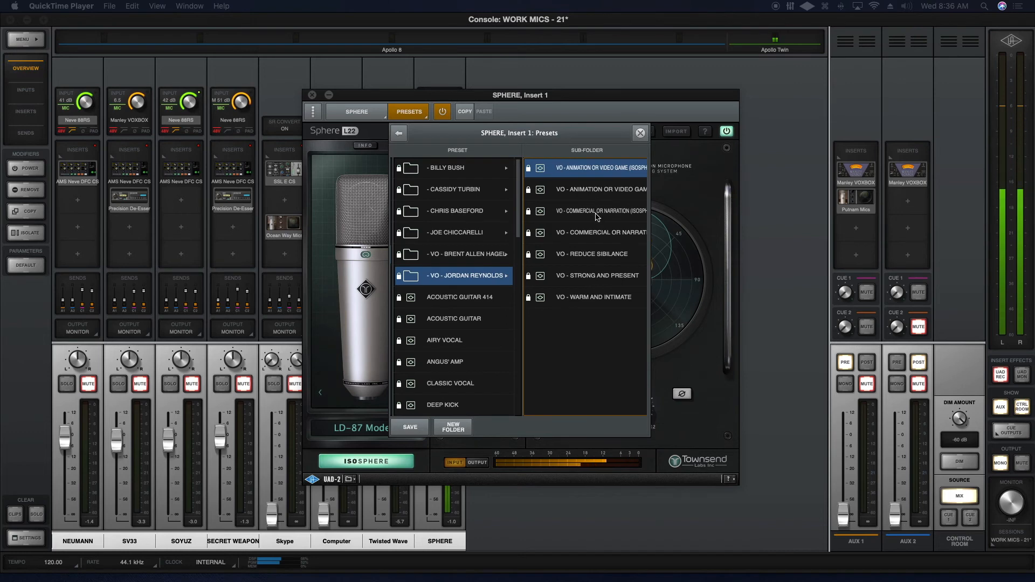
pyautogui.click(597, 210)
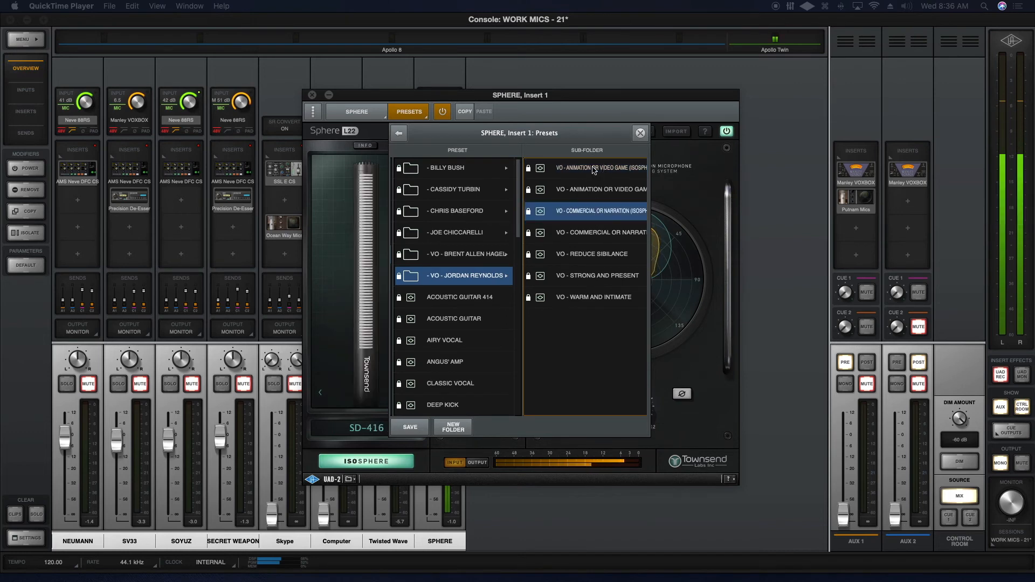
pyautogui.click(594, 167)
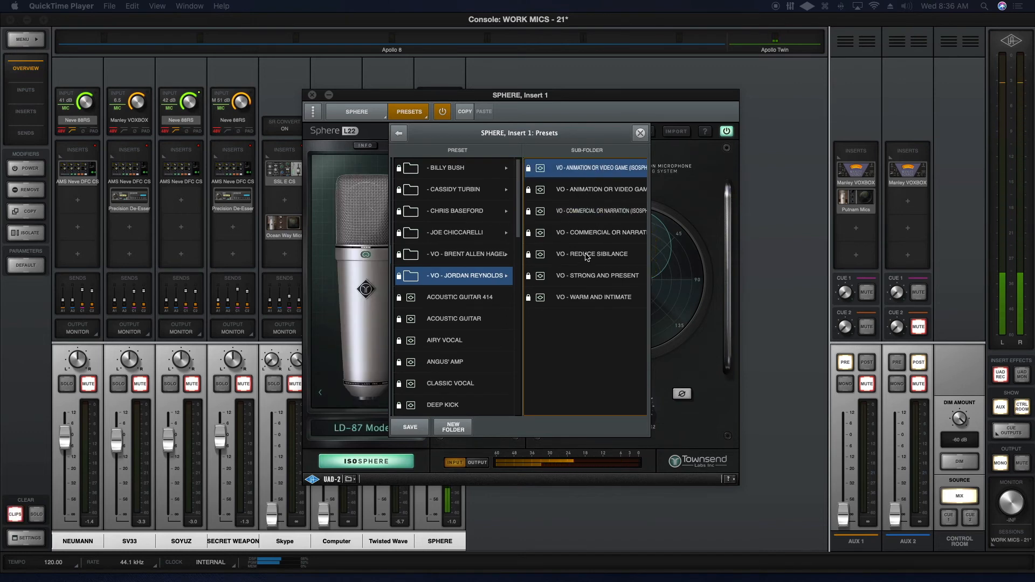
pyautogui.click(591, 253)
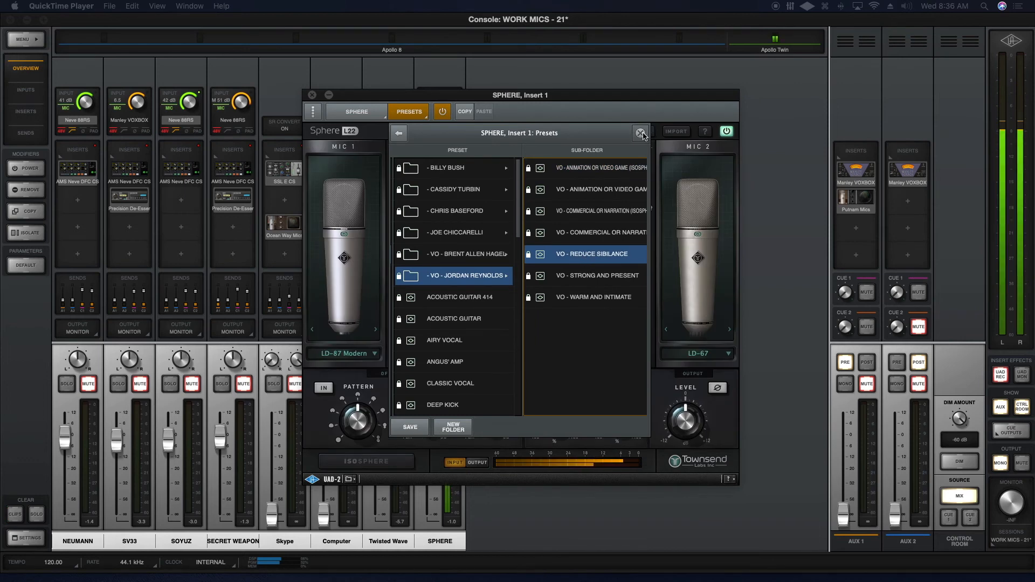
pyautogui.click(639, 131)
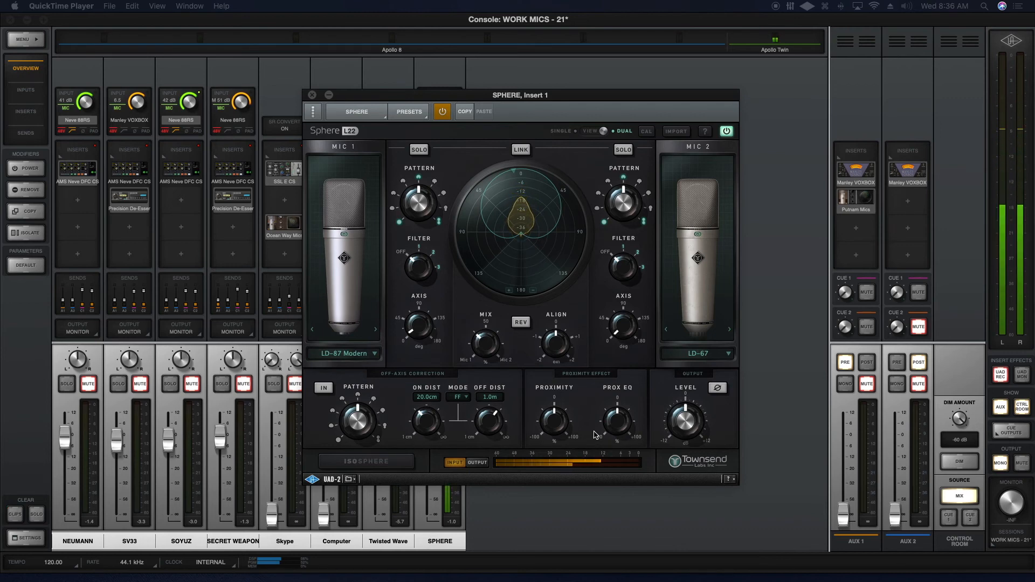
pyautogui.click(408, 111)
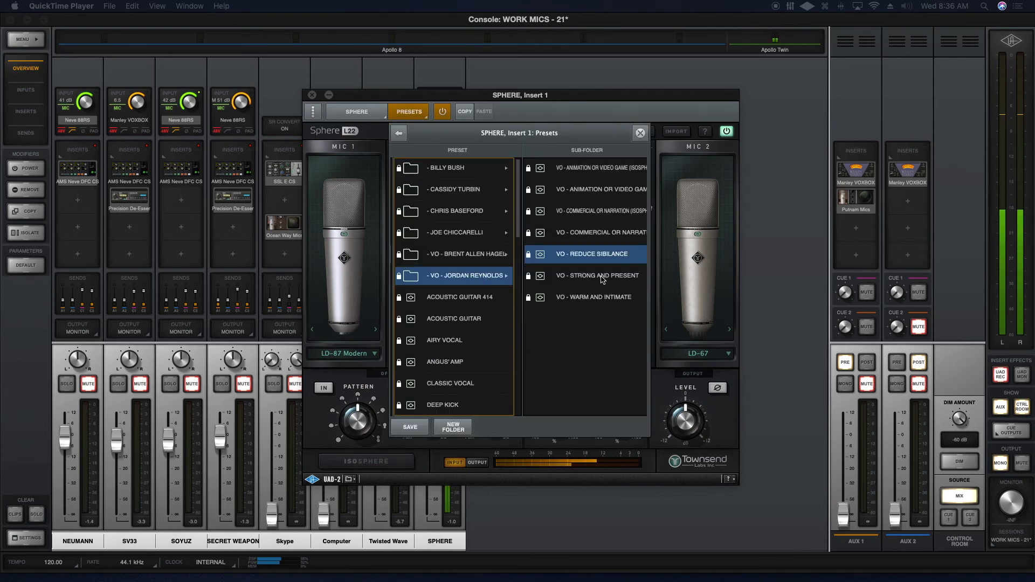
# - Try VO - Strong and Present, then another VO preset pairing SD-416 with LD-67 NOS
pyautogui.click(596, 276)
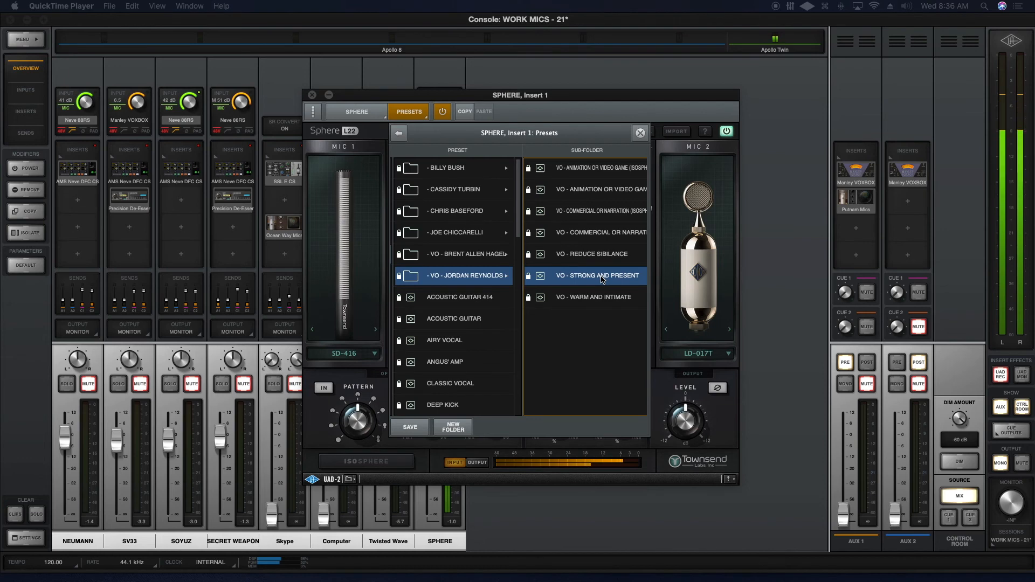
pyautogui.click(15, 514)
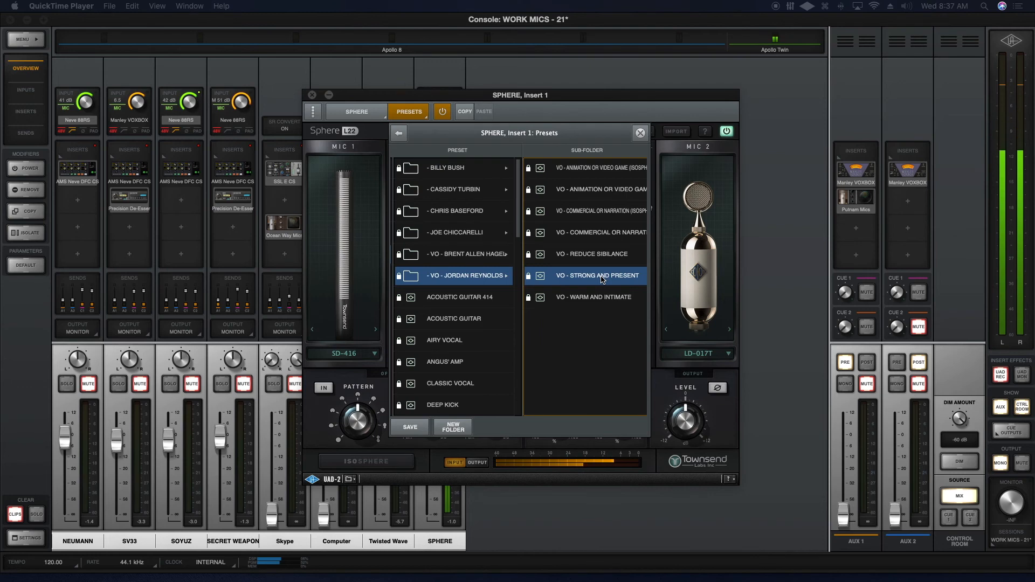
pyautogui.click(591, 297)
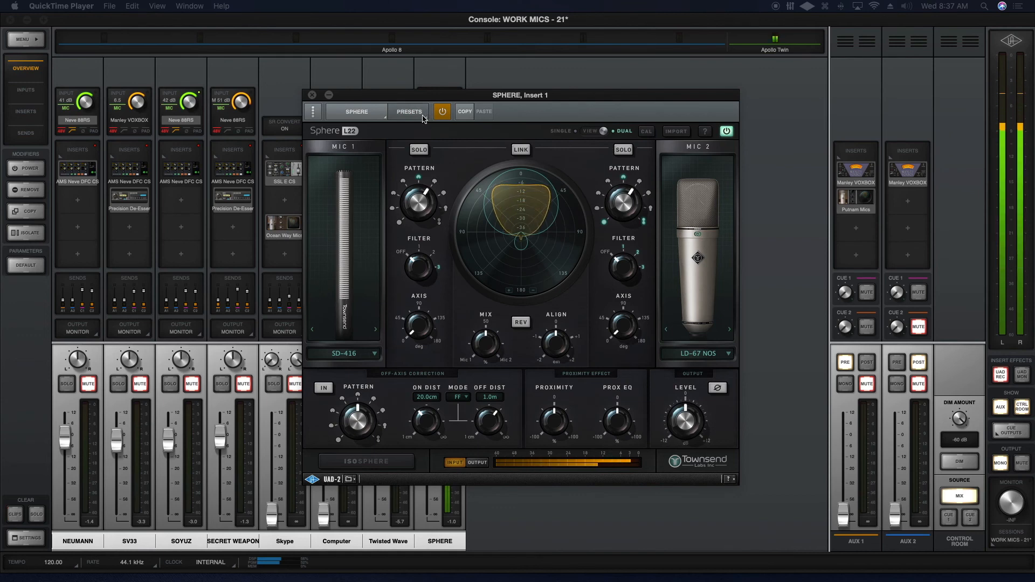
# - Audition an animation and video game preset from the first artist's voice-over folder
pyautogui.click(408, 111)
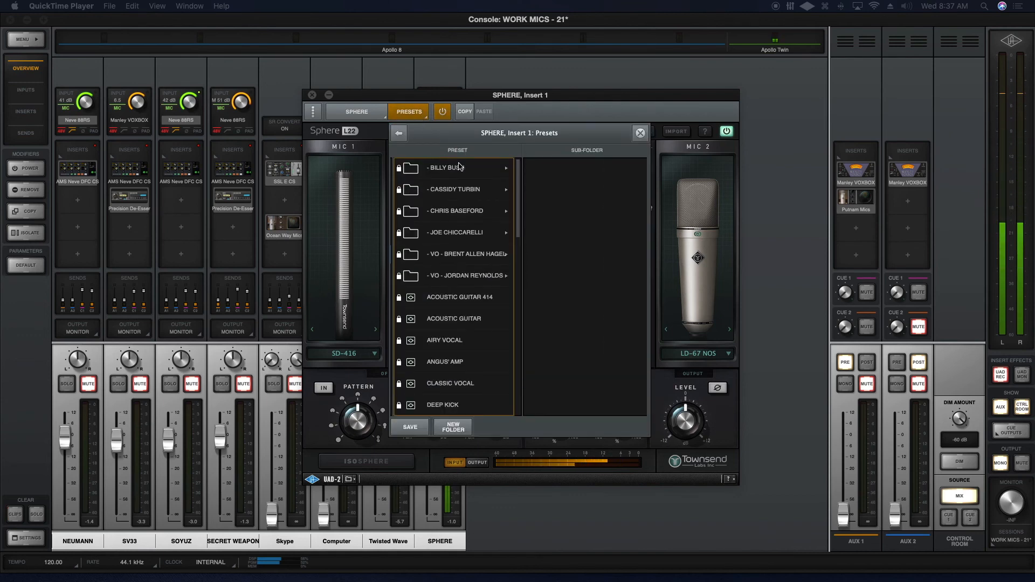
pyautogui.click(465, 275)
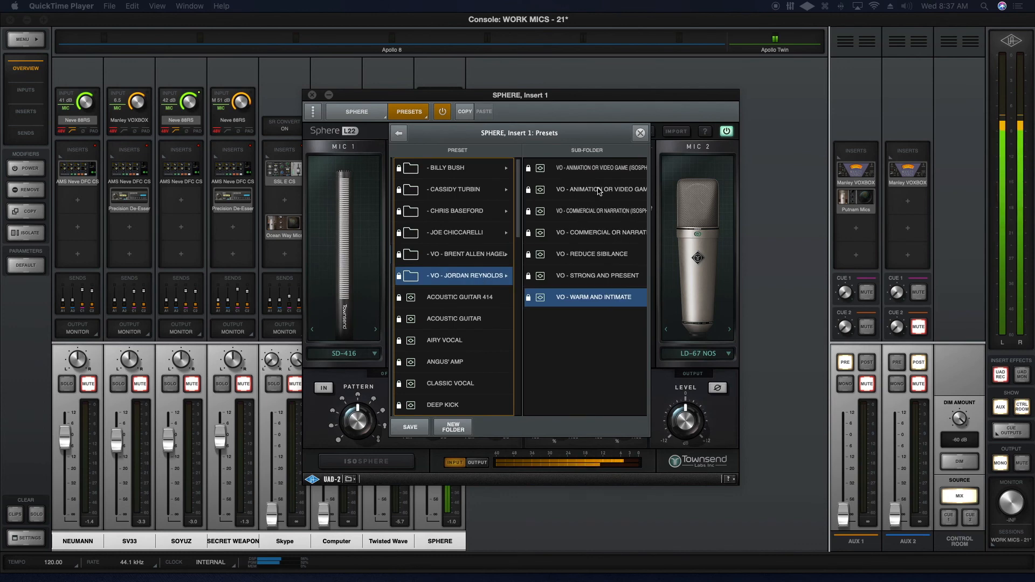
pyautogui.click(591, 189)
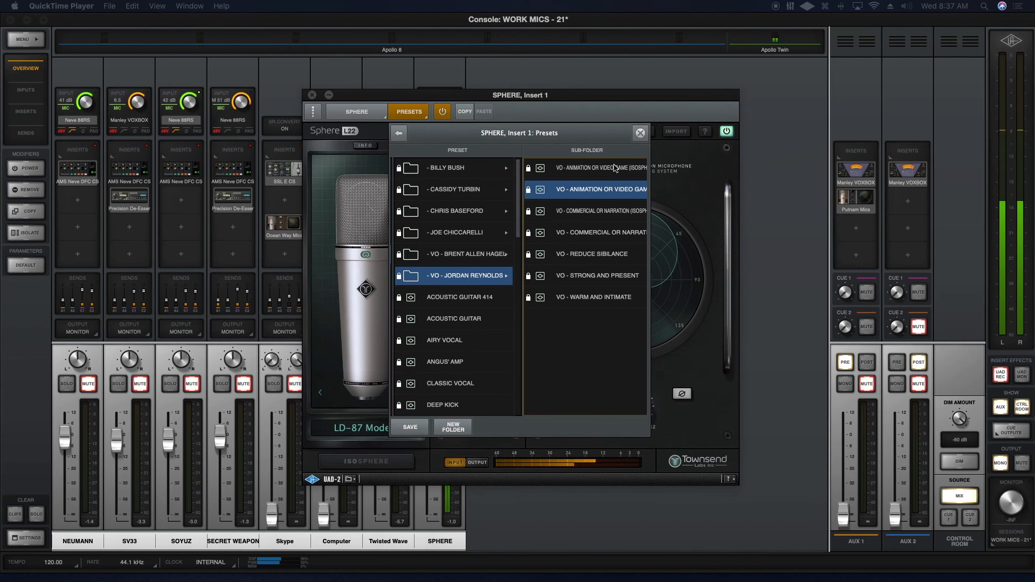
pyautogui.moveTo(645, 189)
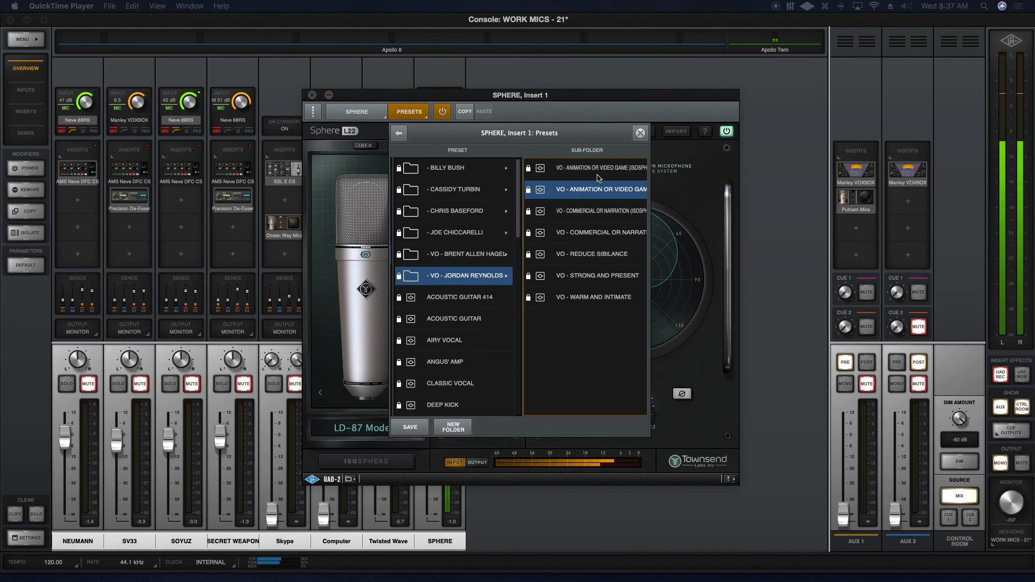
pyautogui.moveTo(472, 259)
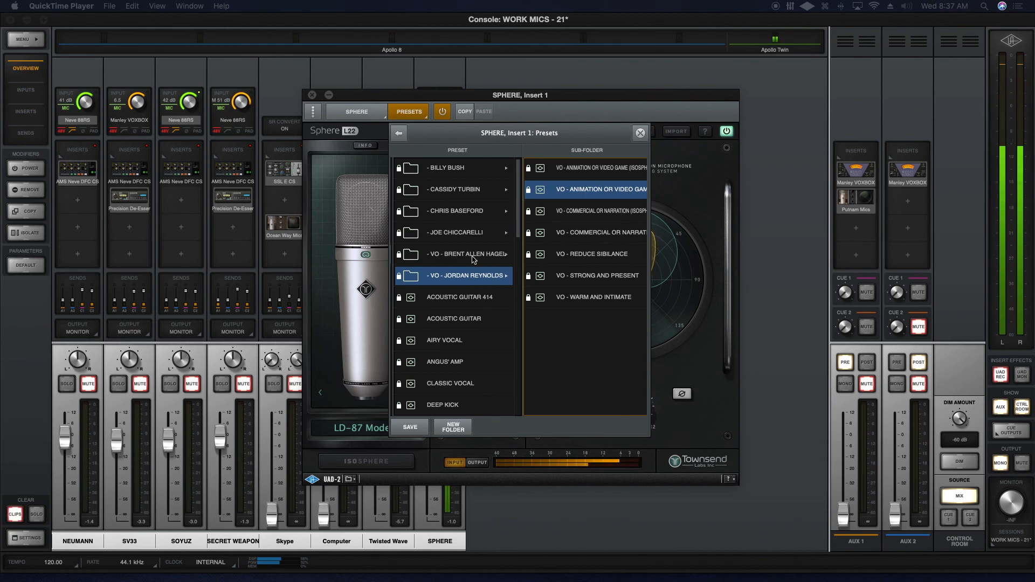
# - From the second artist's folder, try VO - Commercials, then load VO - Narrations (LD-12 with LD-49K)
pyautogui.click(462, 254)
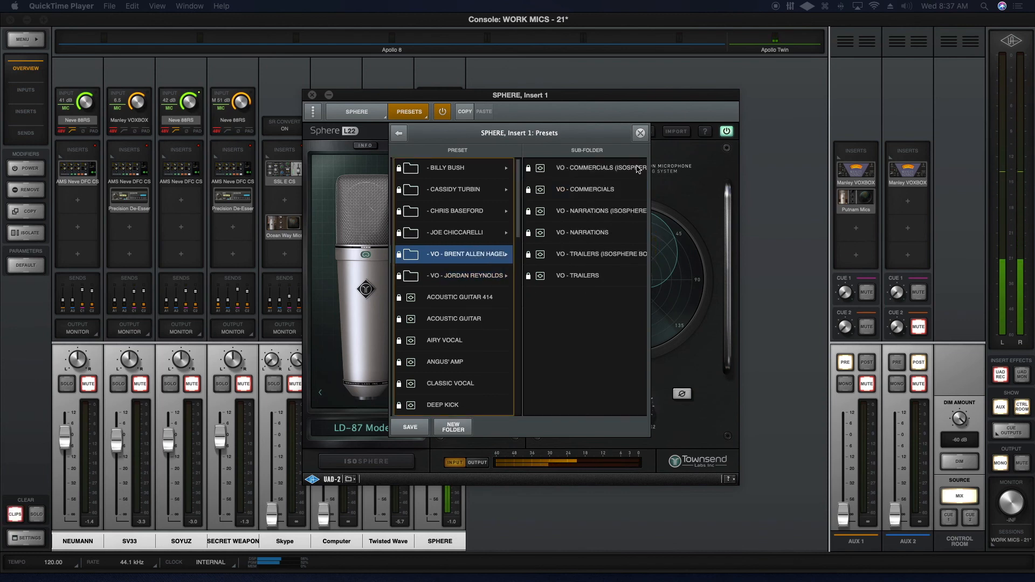
pyautogui.click(586, 168)
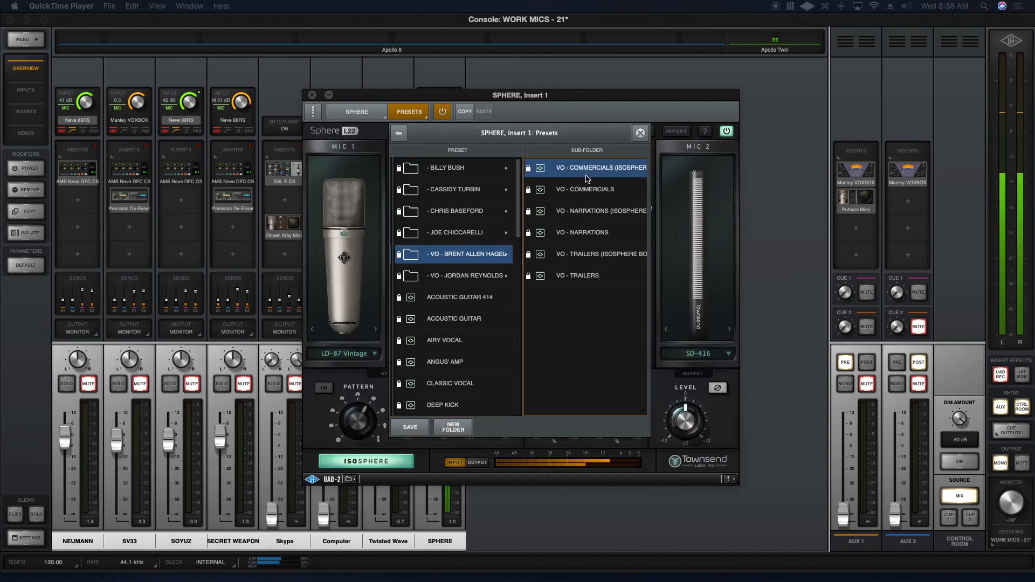
pyautogui.click(583, 232)
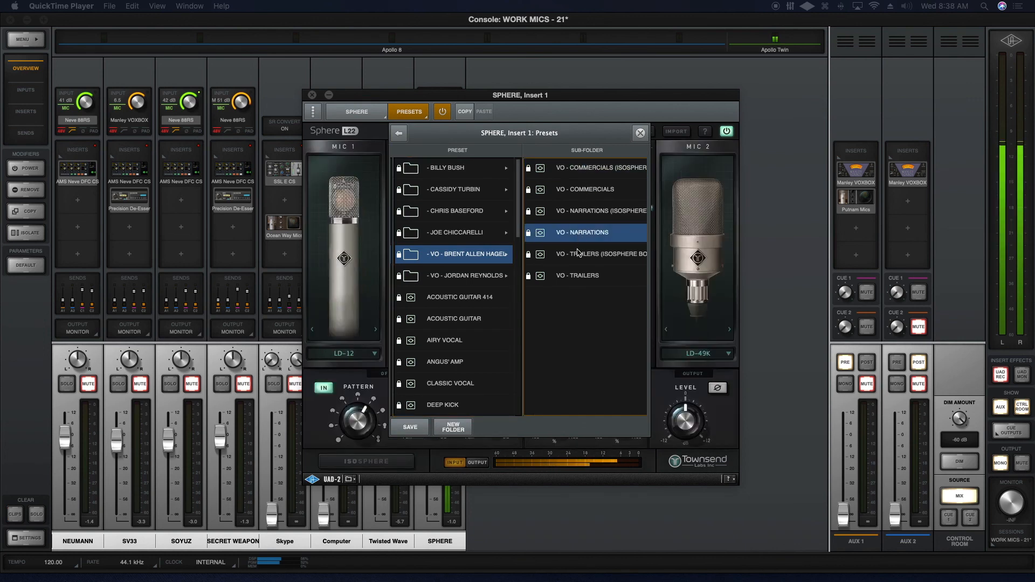
pyautogui.click(355, 111)
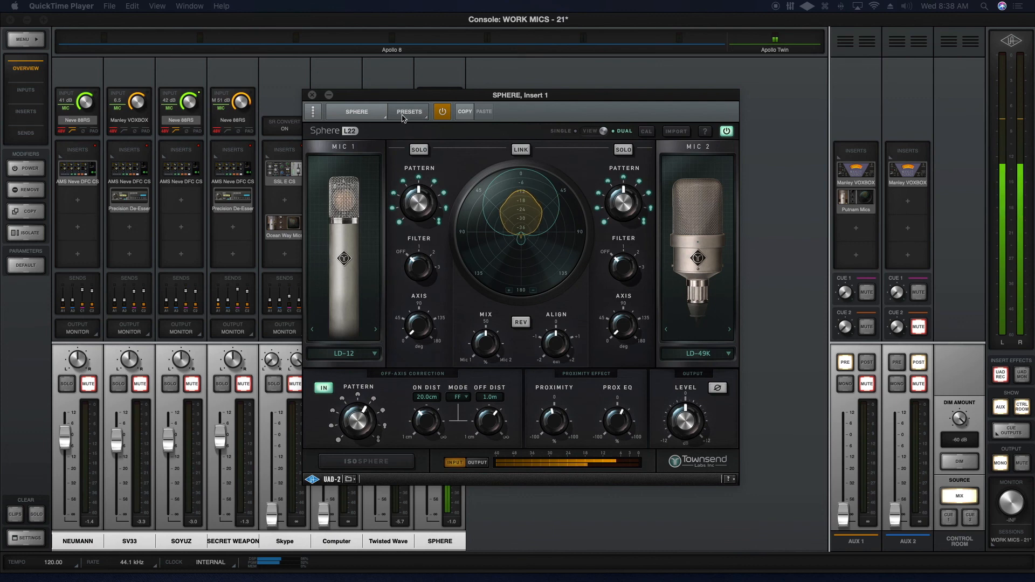
# - Reload the custom VO - 416 WITH 87TK preset, pairing SD-416 with LD-87 TK
pyautogui.click(408, 111)
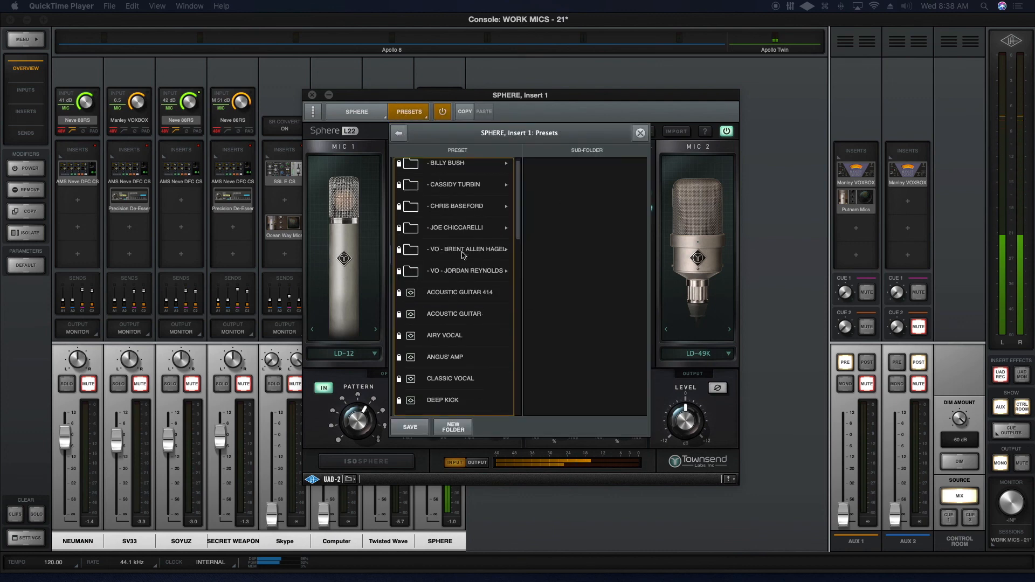
pyautogui.scroll(-3)
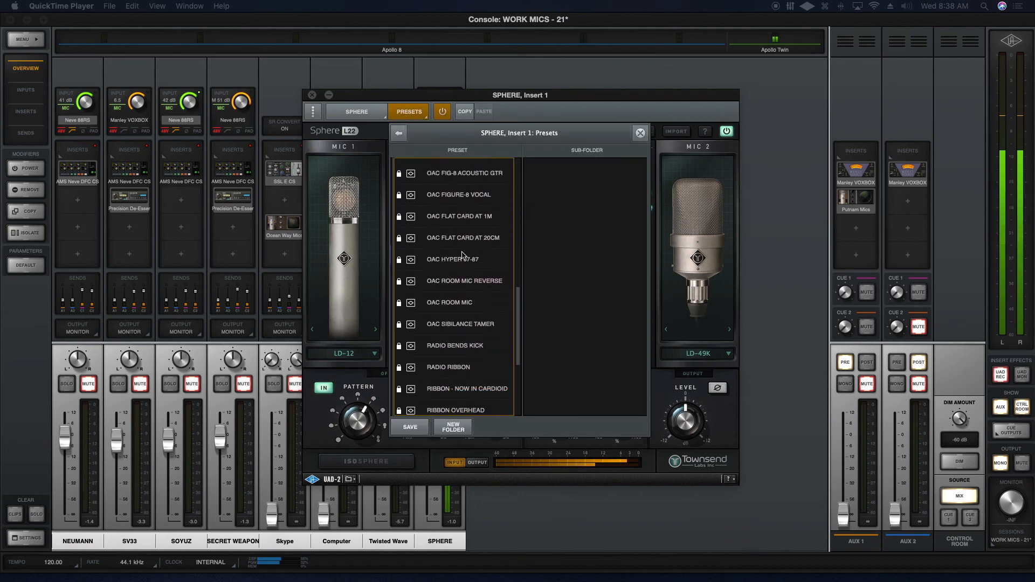
pyautogui.scroll(-3)
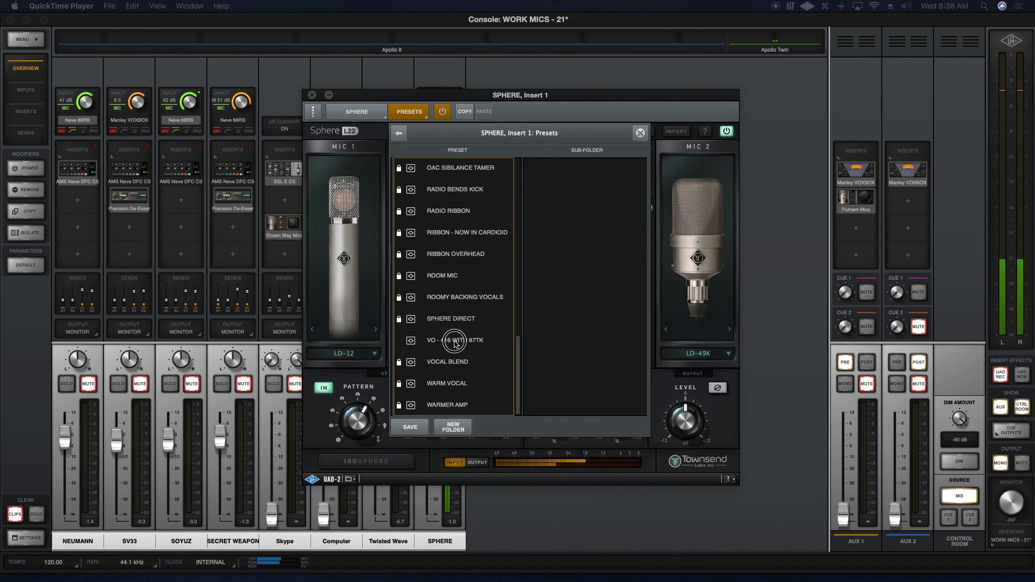
pyautogui.click(453, 340)
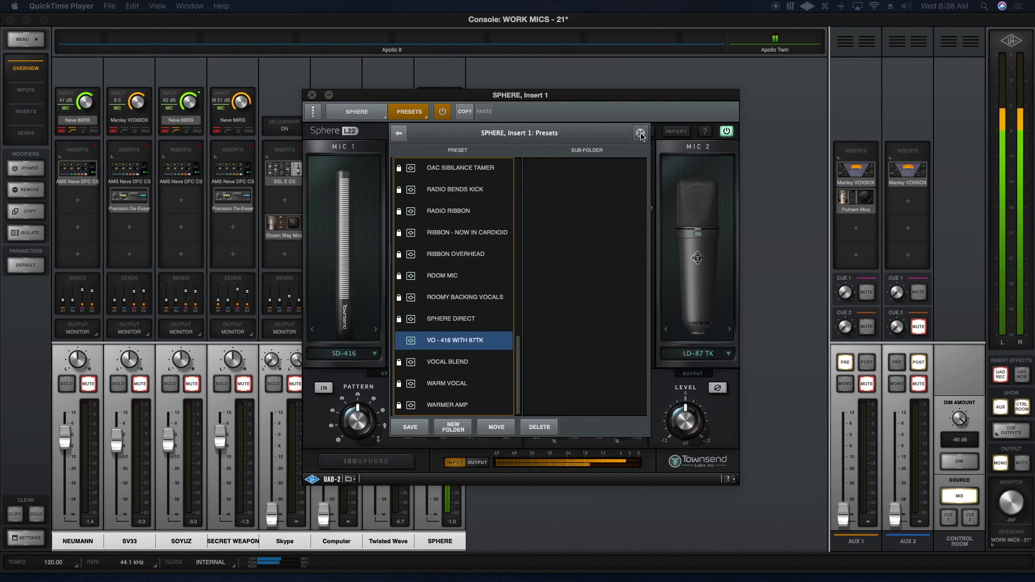
pyautogui.click(638, 131)
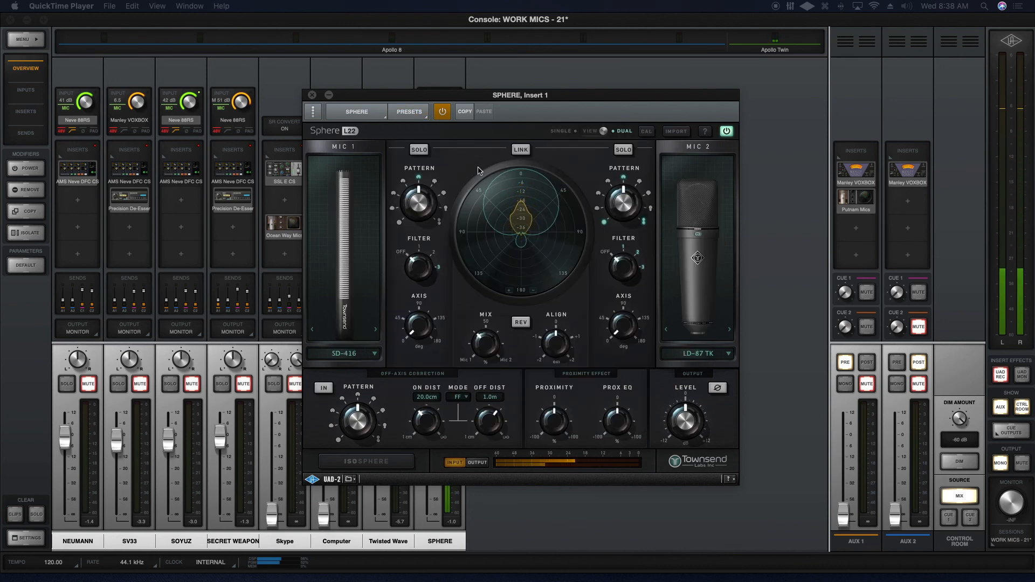